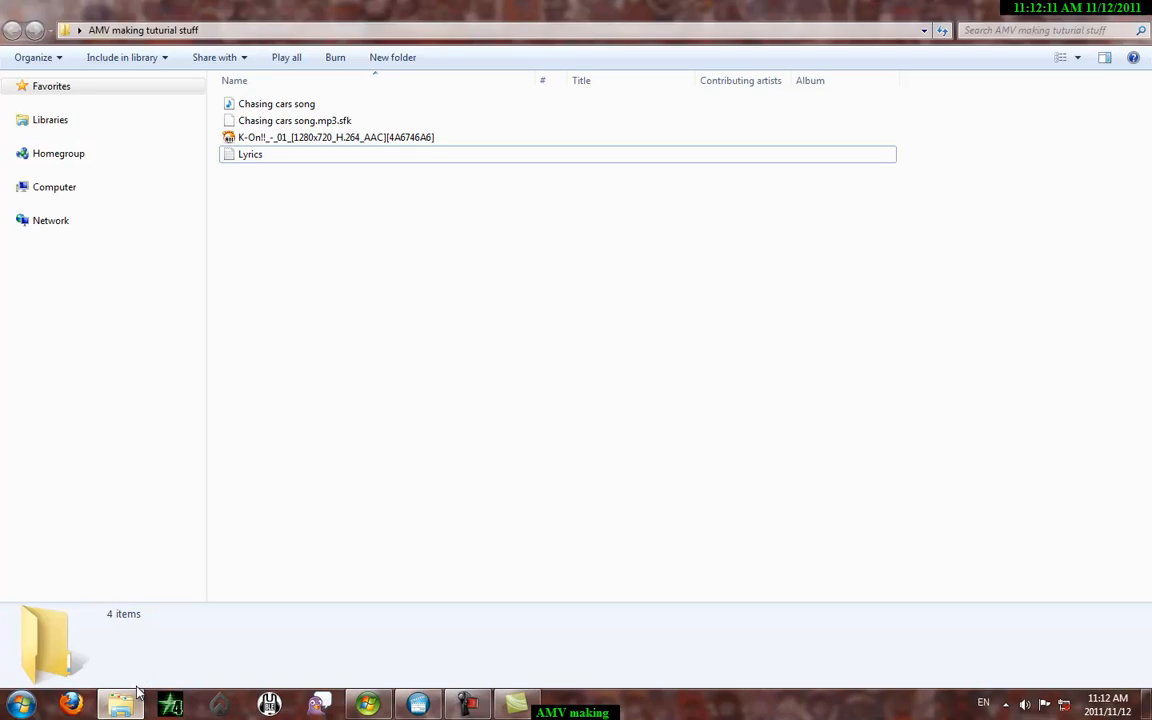
mouse_move(350, 500)
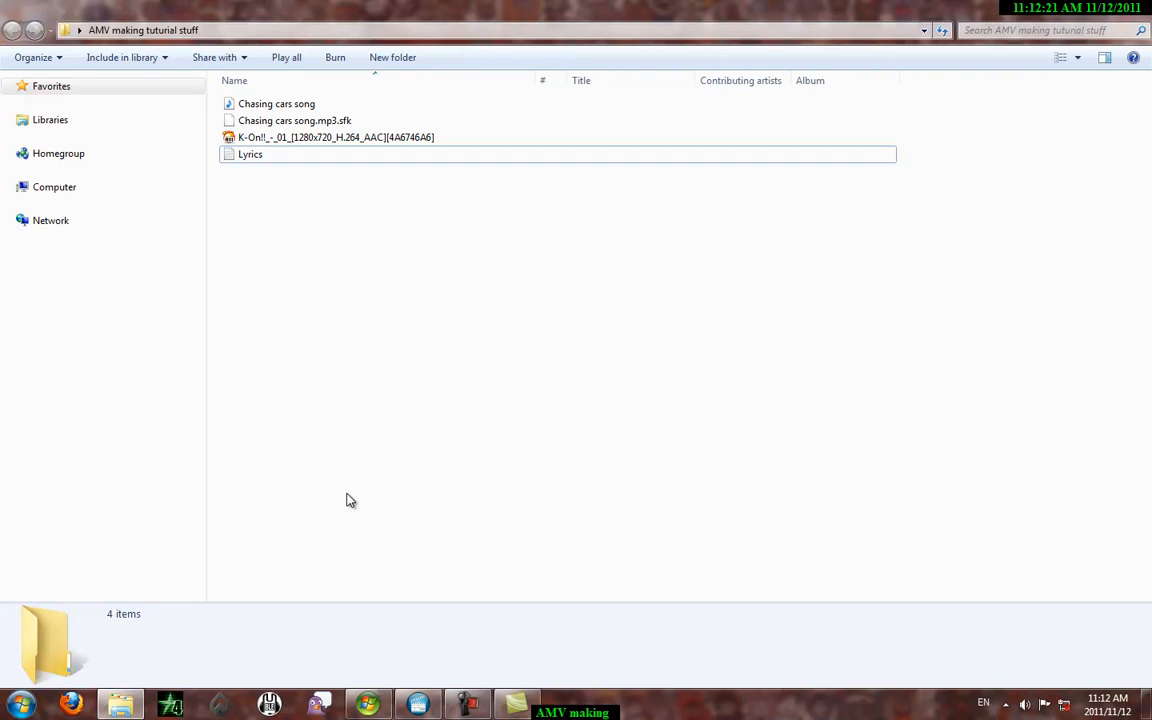
mouse_move(350, 370)
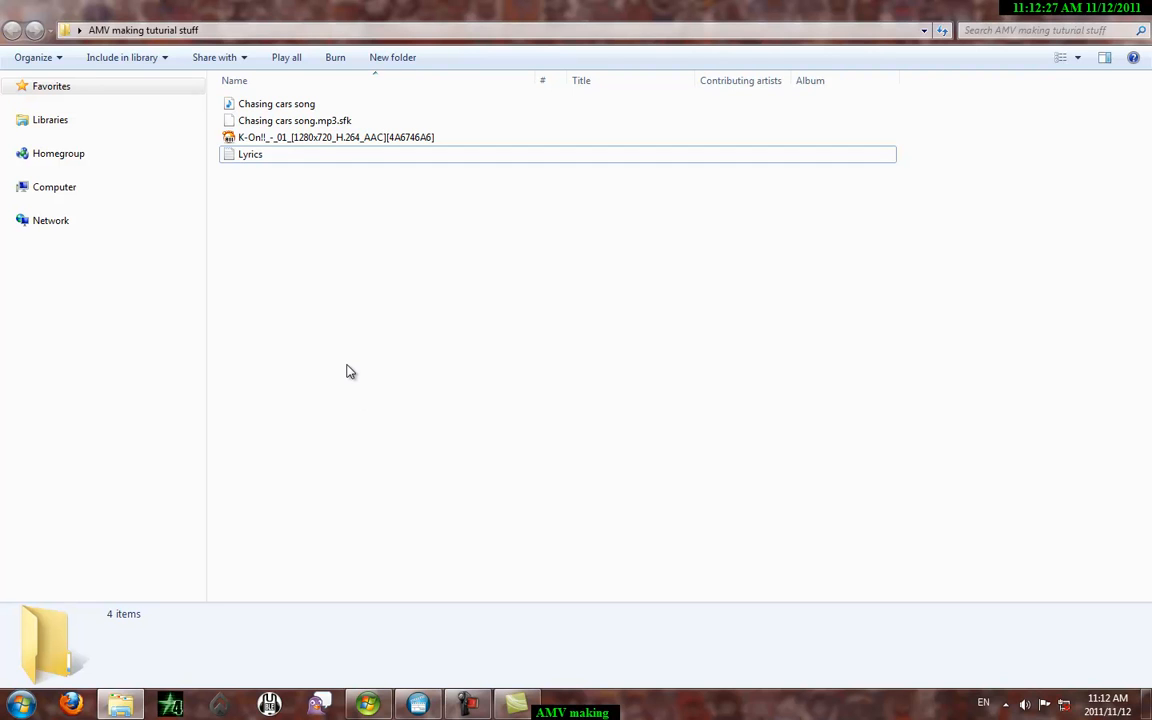
mouse_move(322, 356)
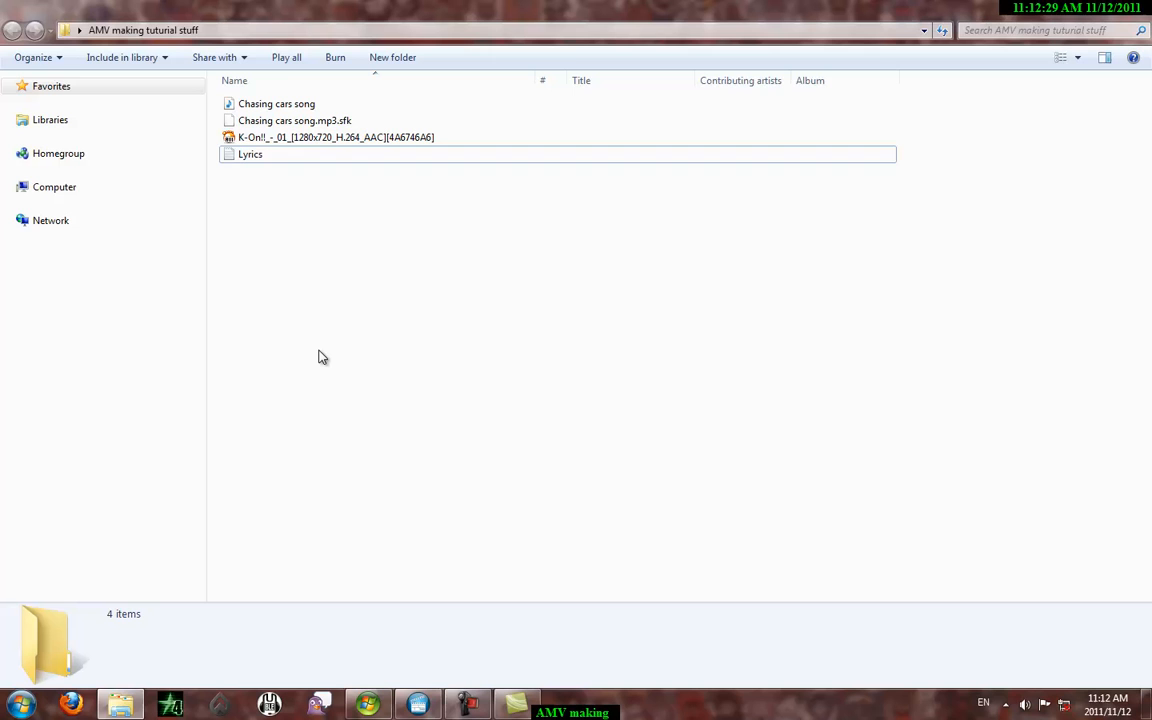
- Review the Lyrics text file next to the K-On clip, then close it
click(336, 136)
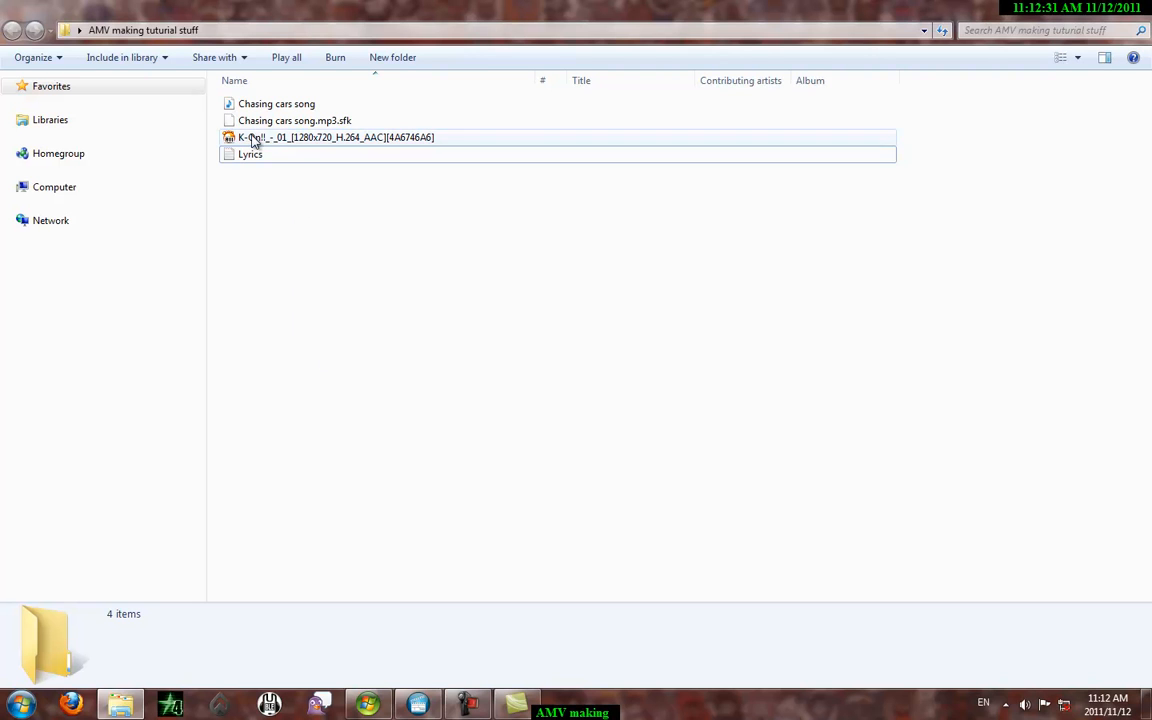
click(247, 154)
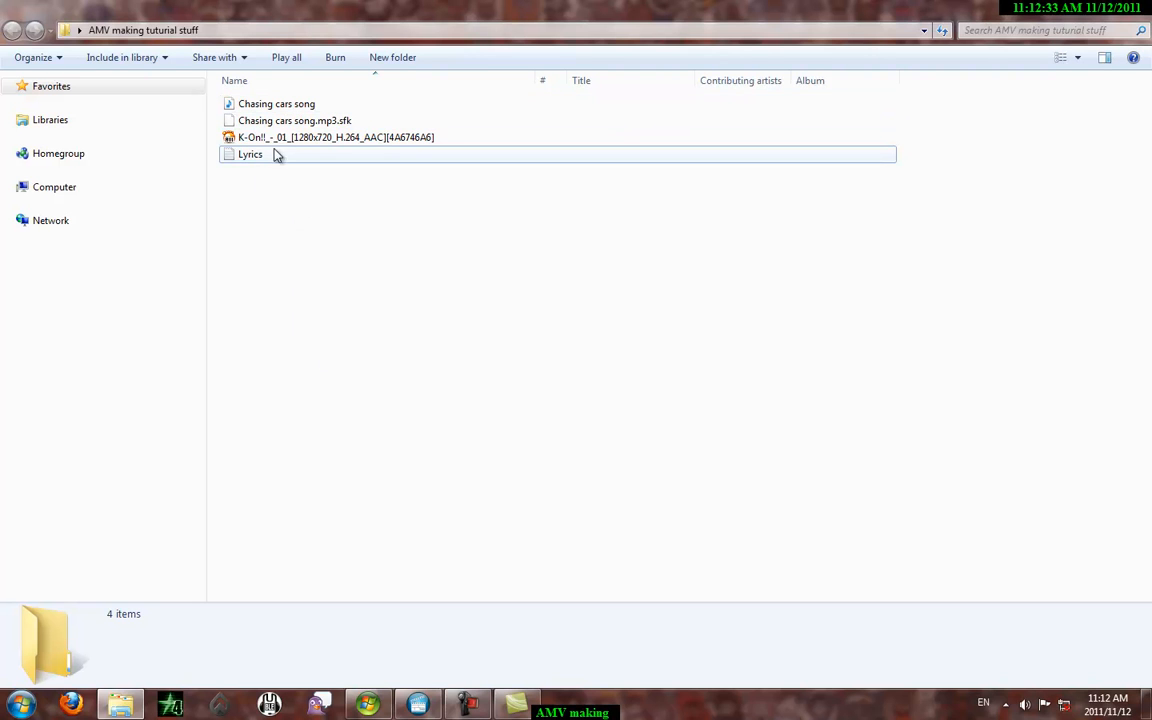
double_click(250, 154)
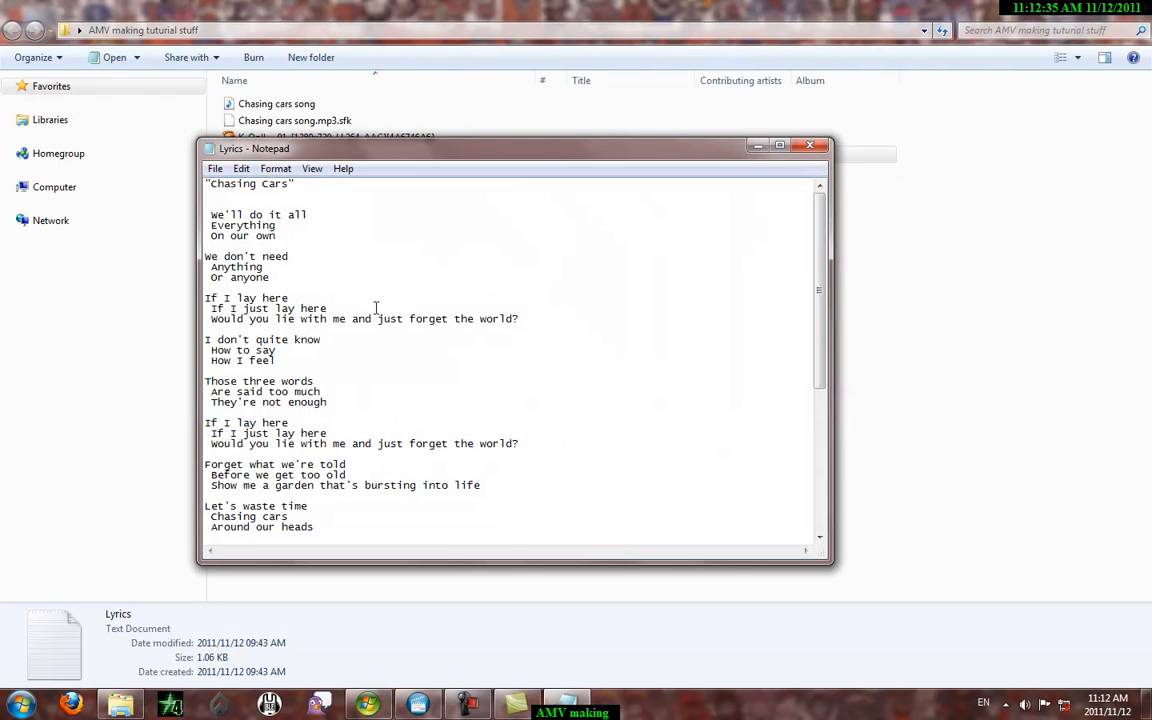
scroll(down, 3)
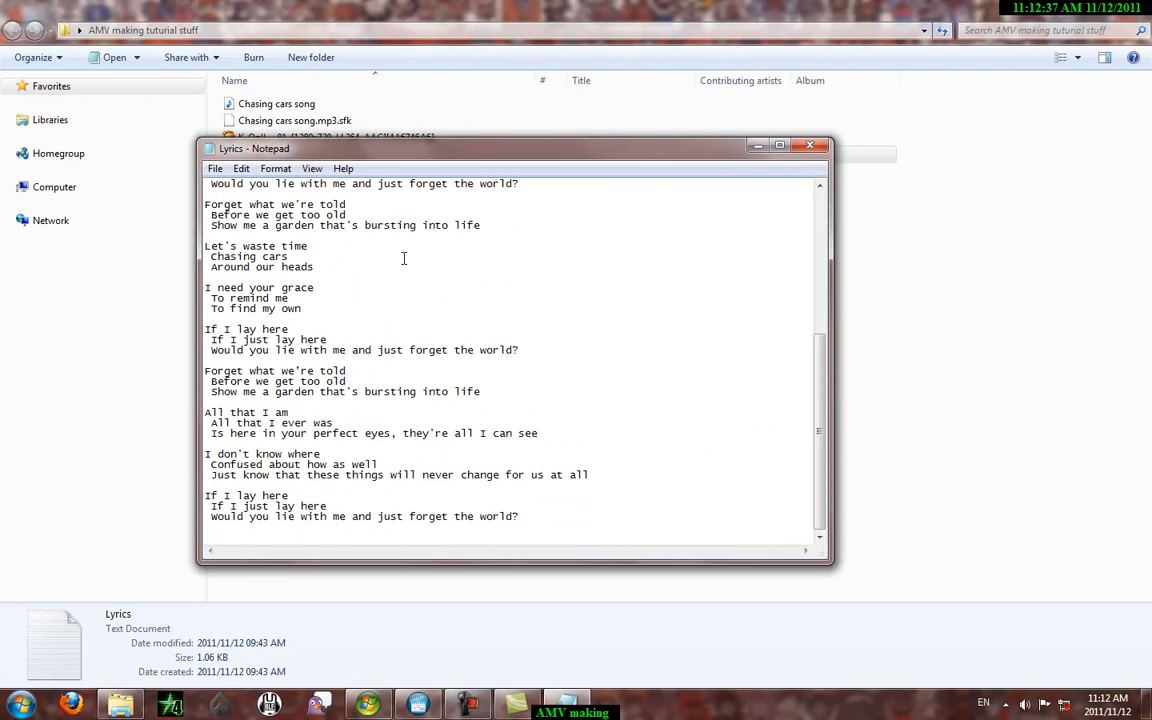
scroll(up, 3)
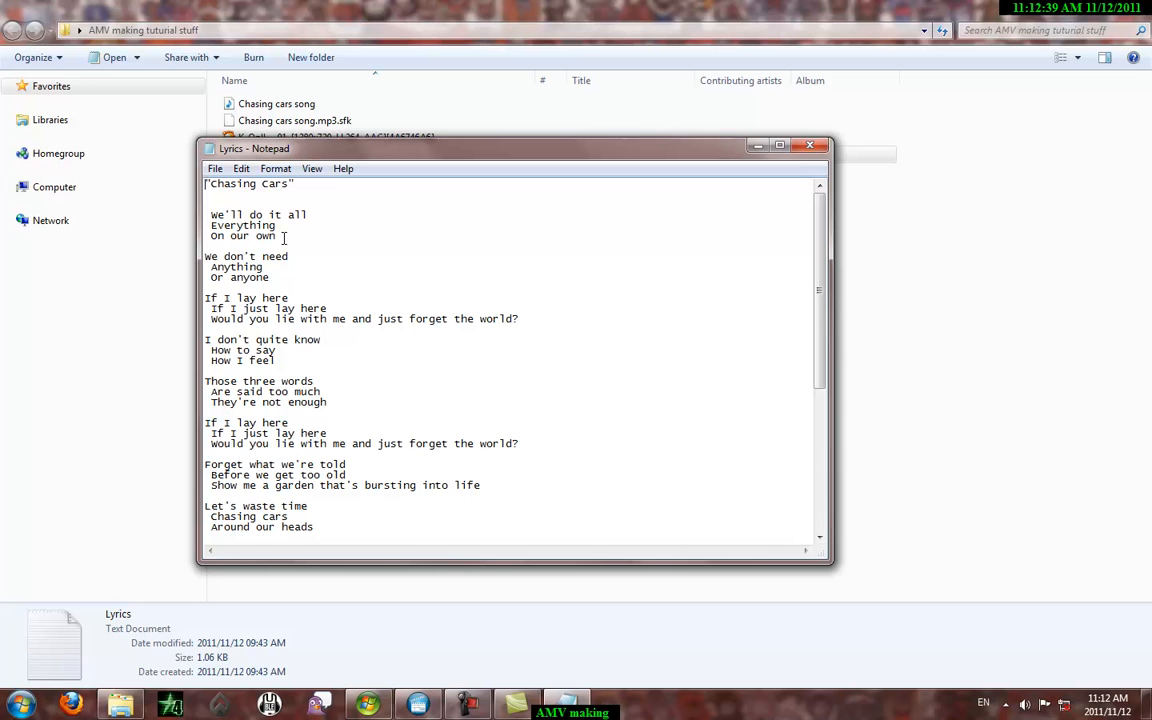
mouse_move(398, 204)
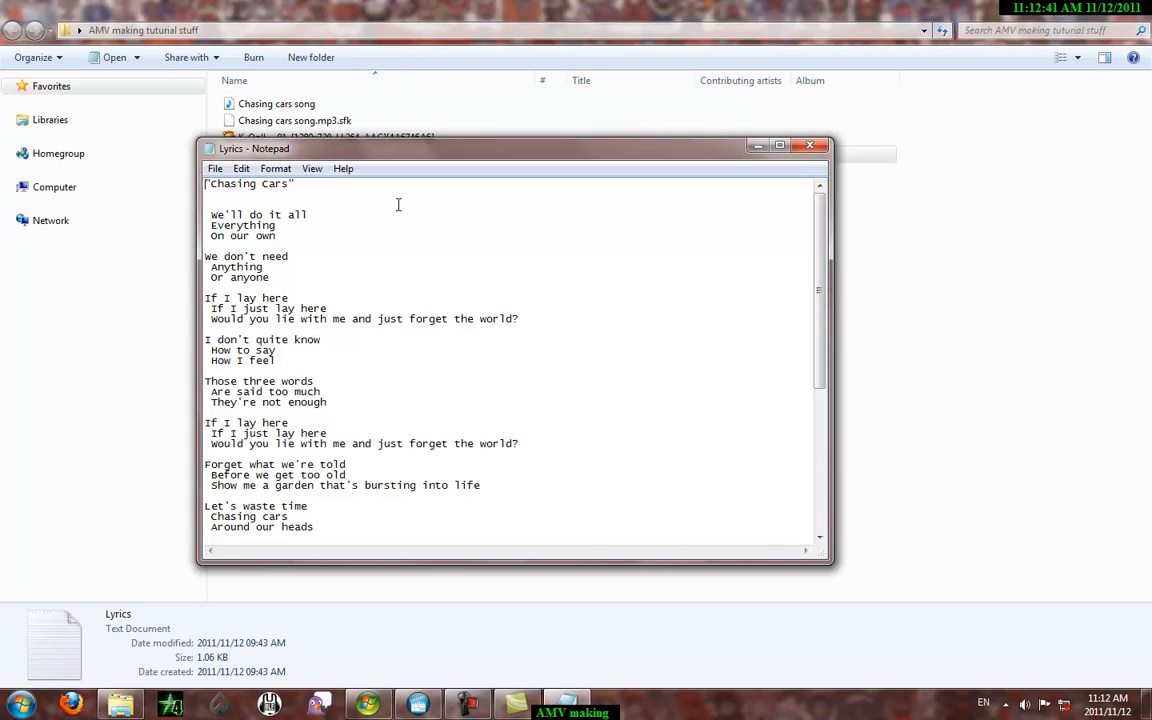
mouse_move(700, 164)
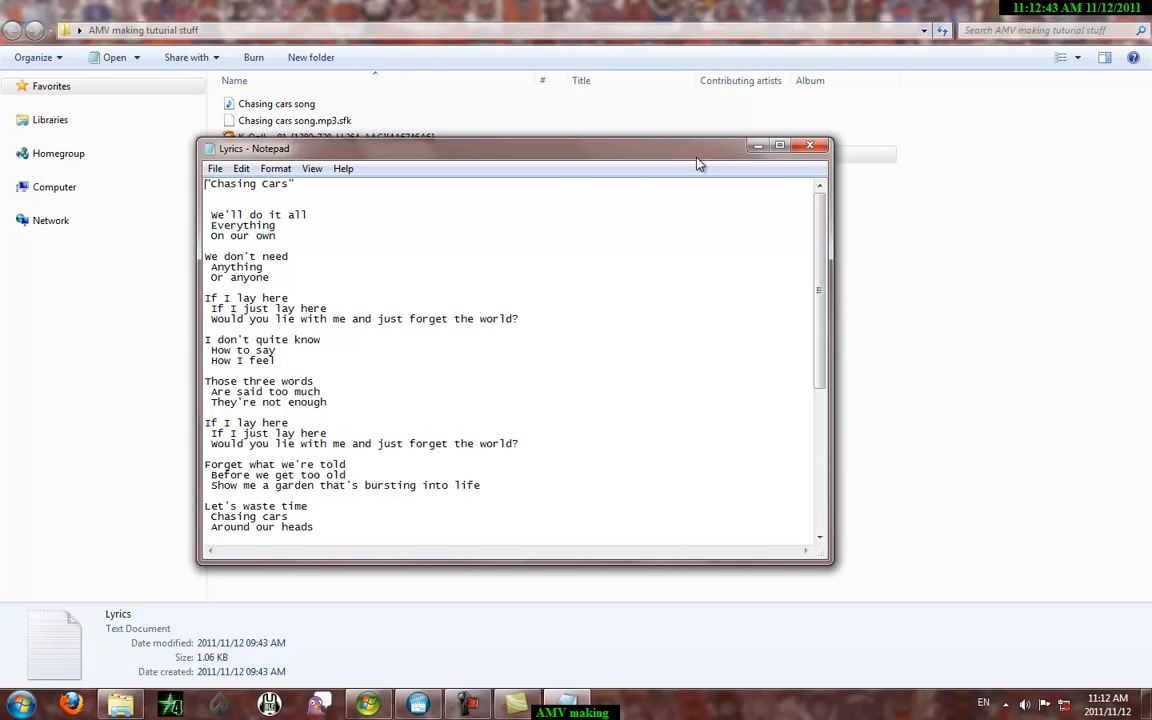
click(808, 144)
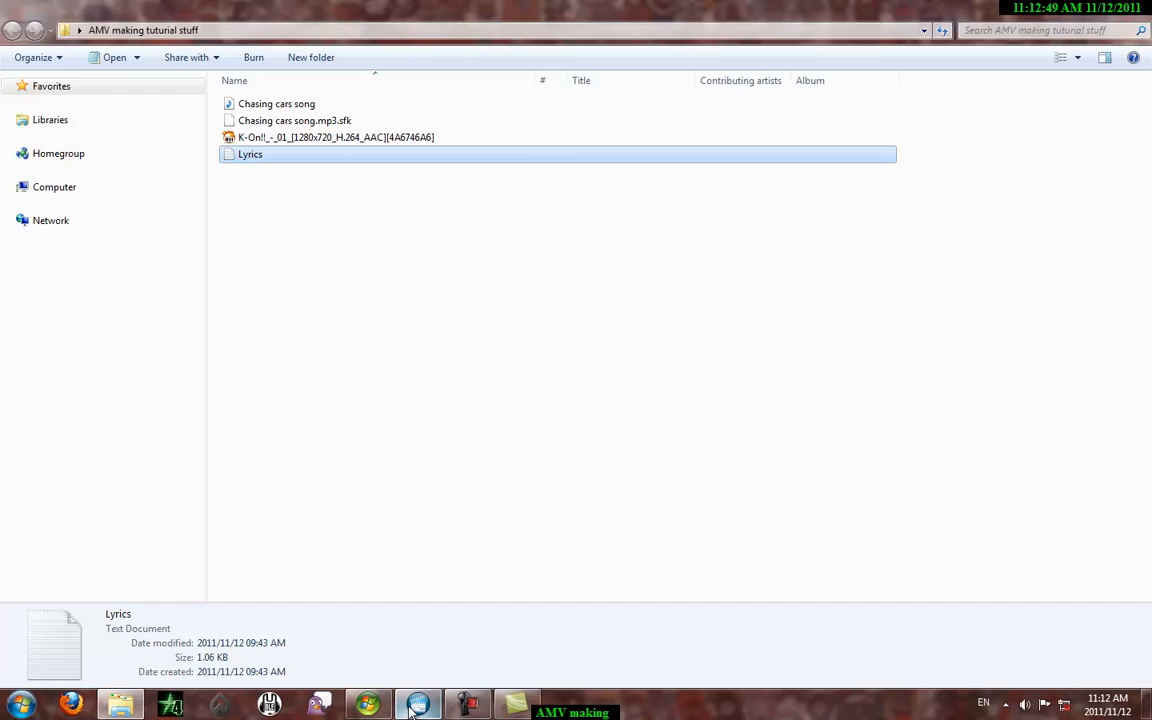
- Switch to the open Untitled Vegas Movie Studio project from the taskbar
click(418, 703)
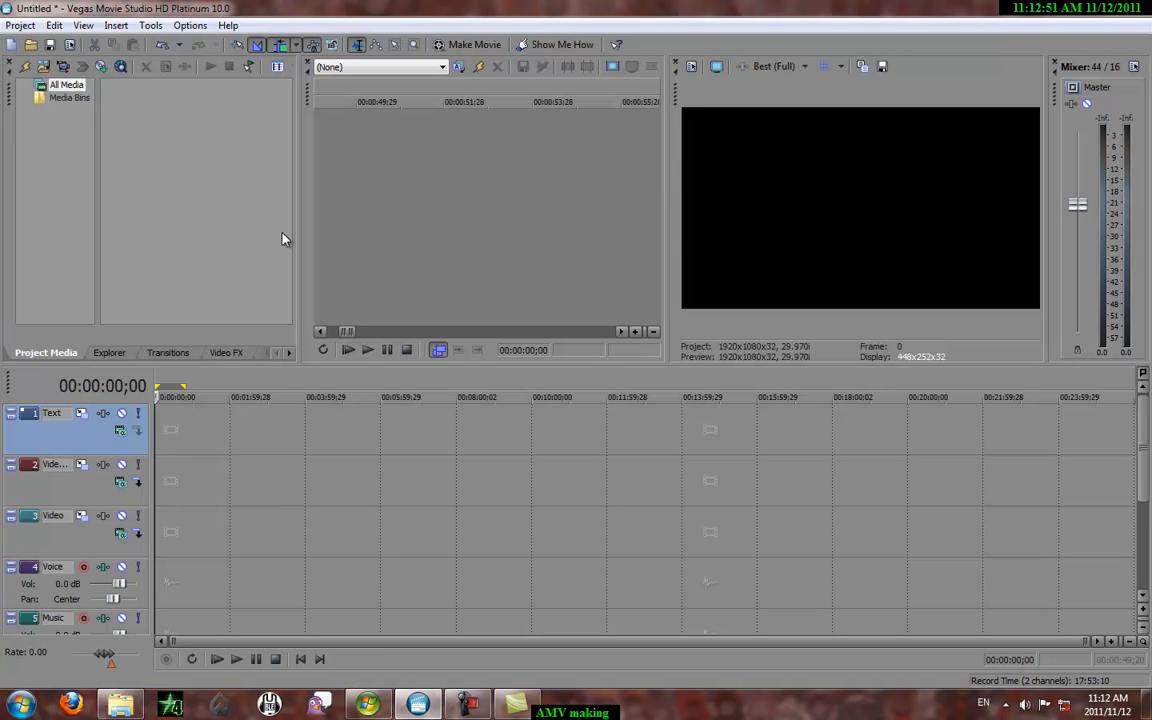
mouse_move(268, 168)
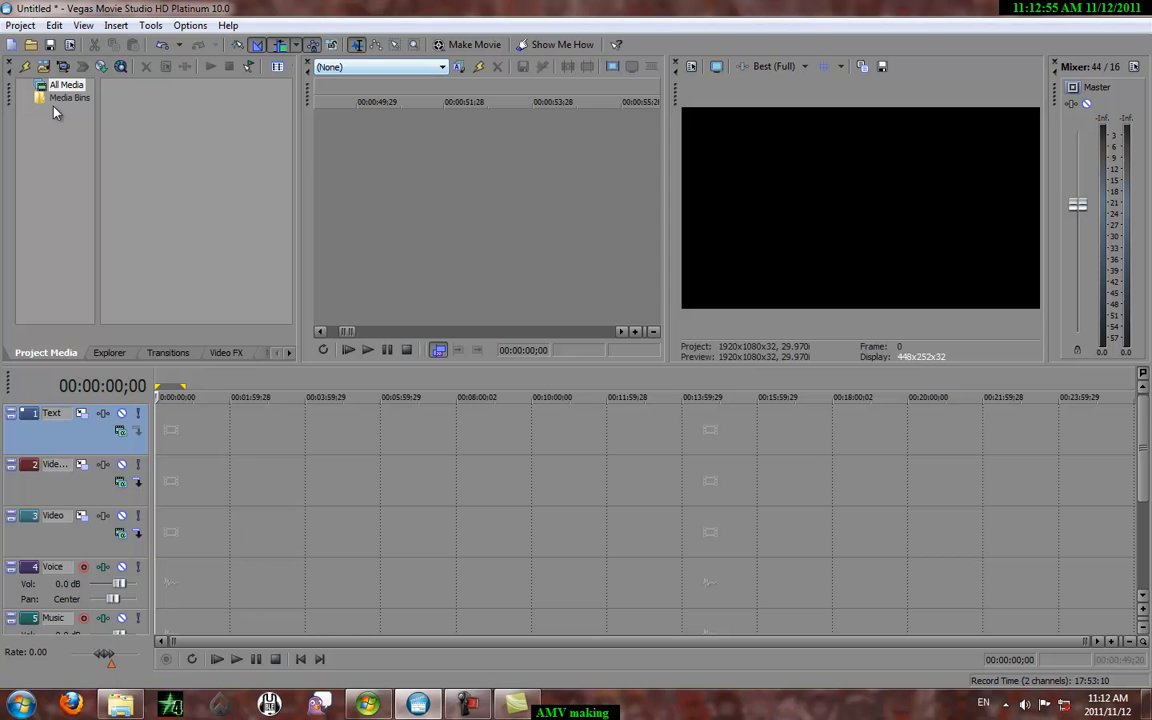
mouse_move(404, 212)
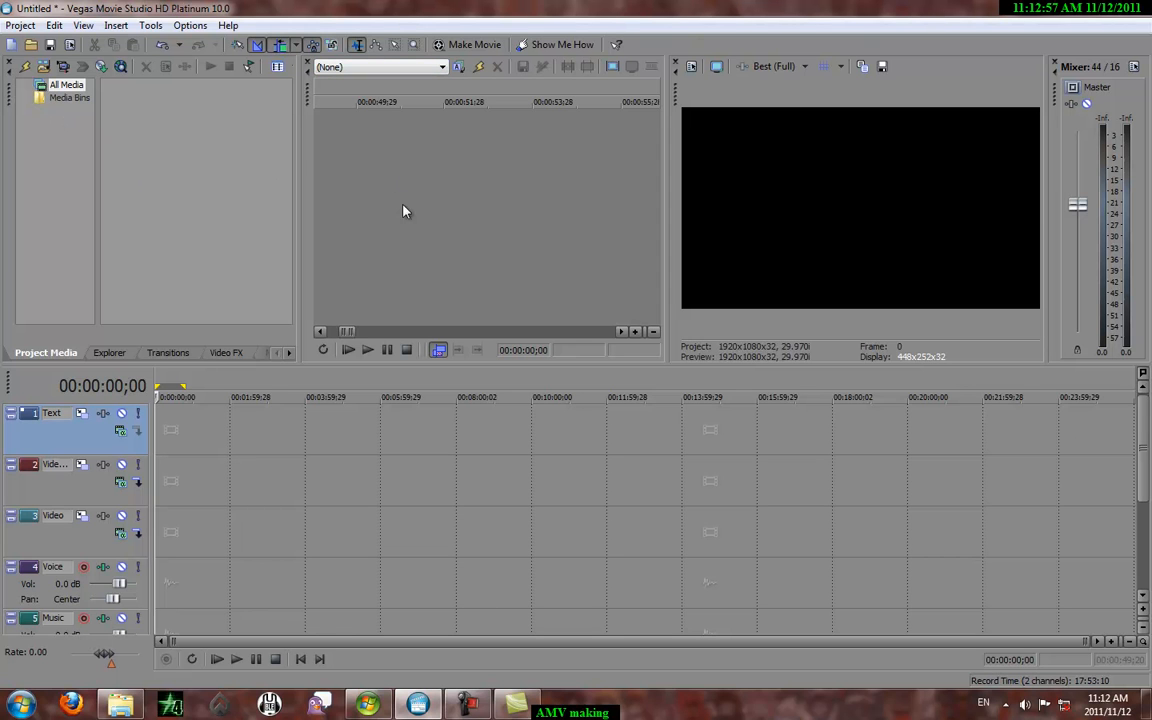
mouse_move(902, 276)
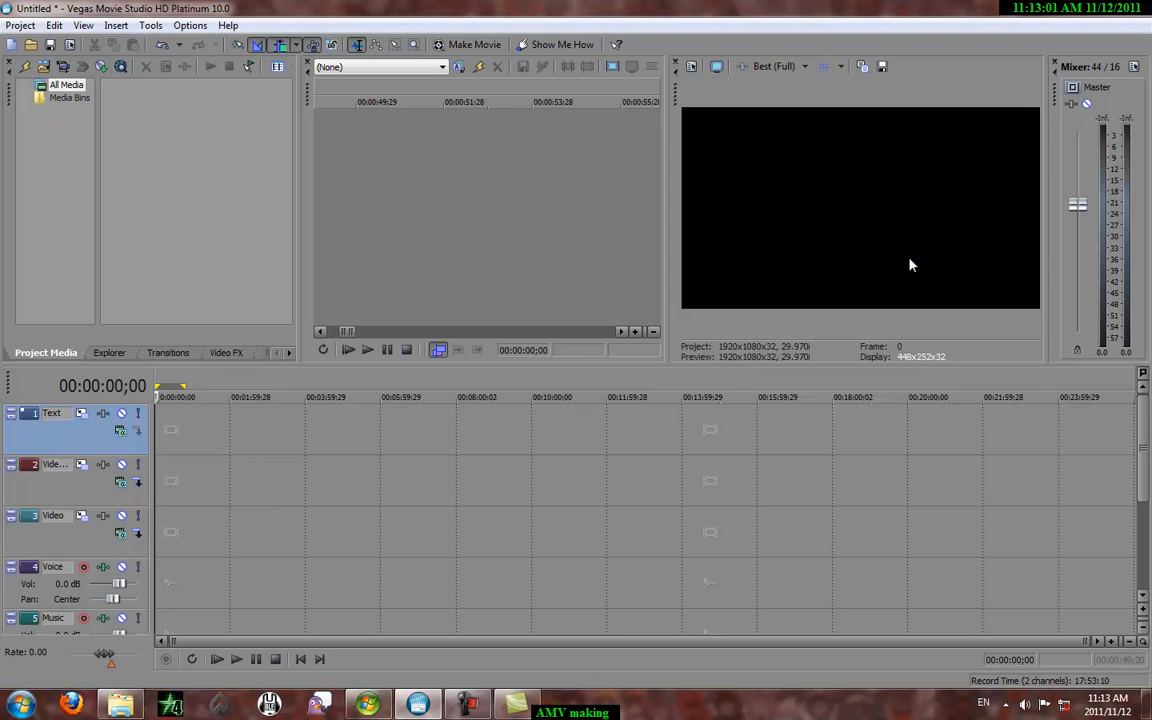
mouse_move(836, 263)
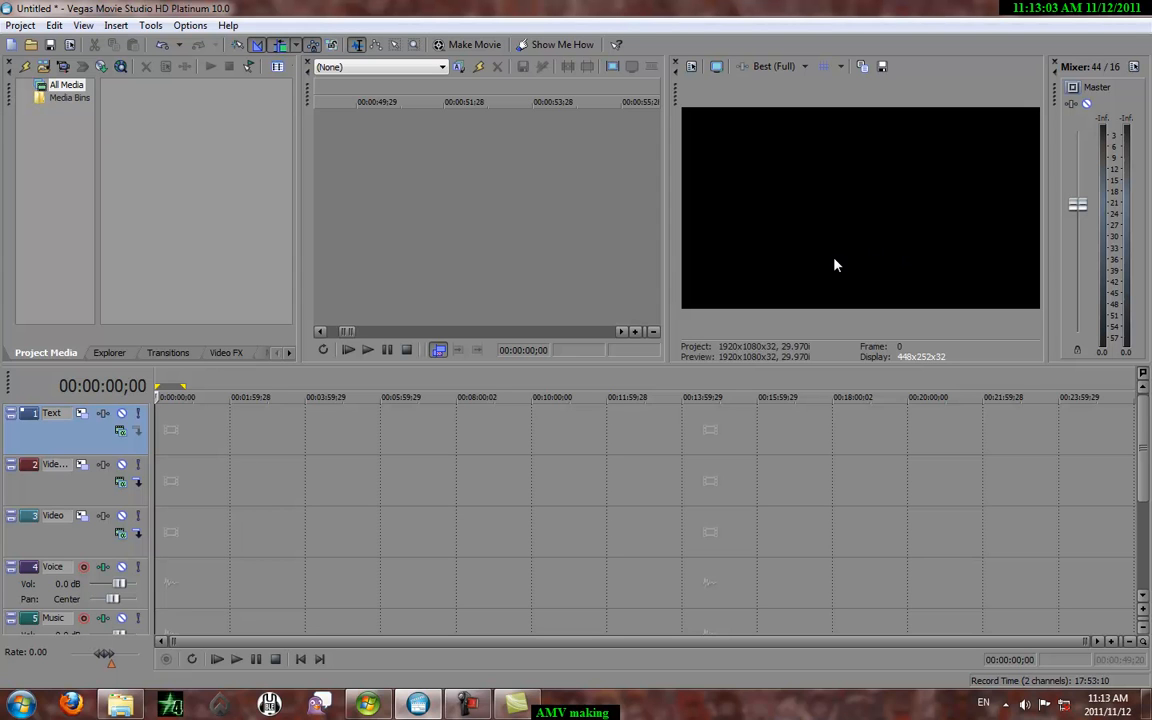
mouse_move(380, 252)
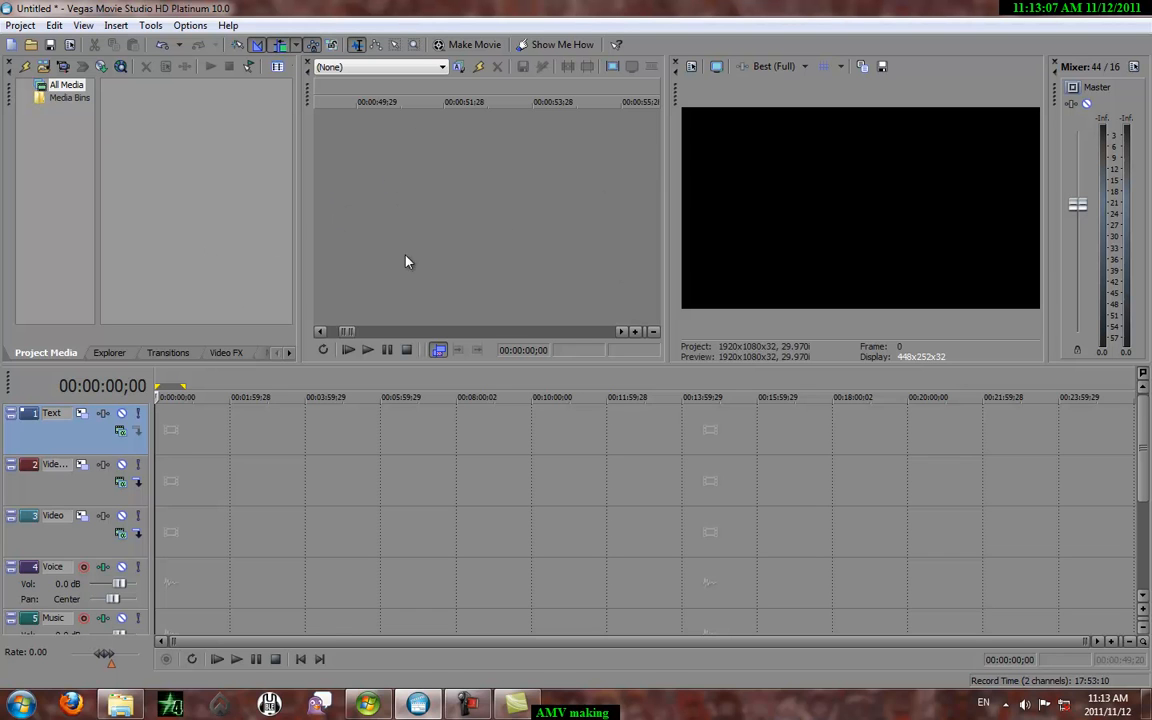
mouse_move(250, 228)
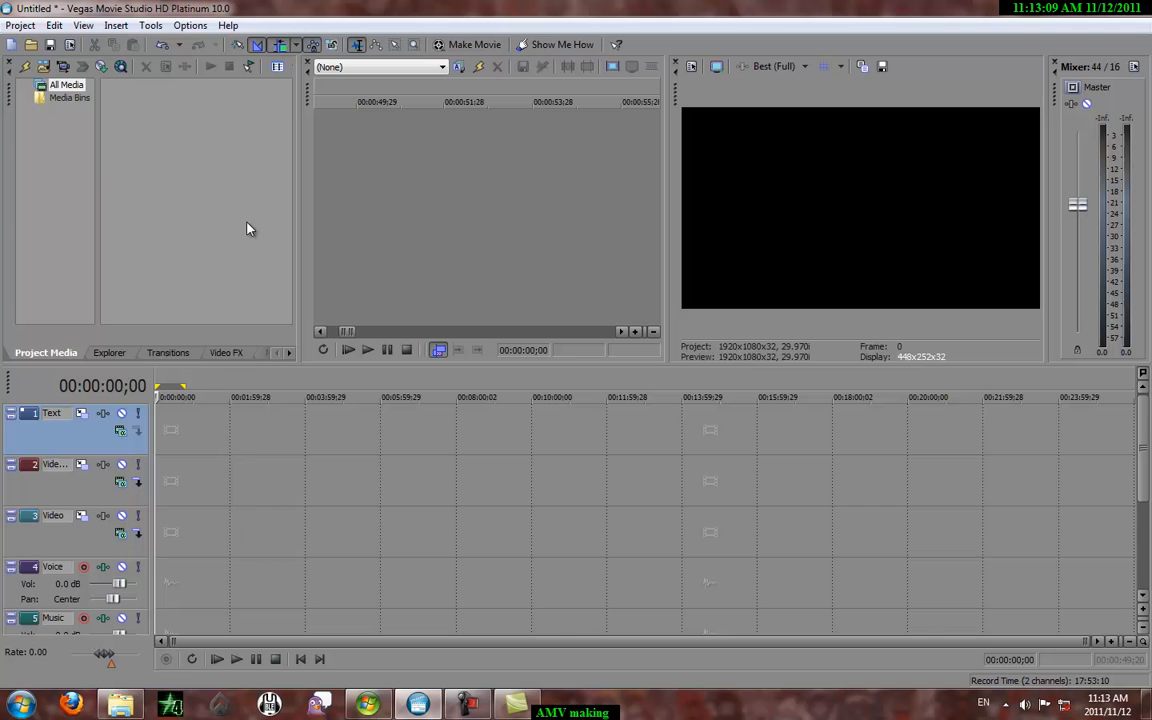
- Browse the Explorer, Transitions and Video FX panes, returning to Project Media
click(108, 352)
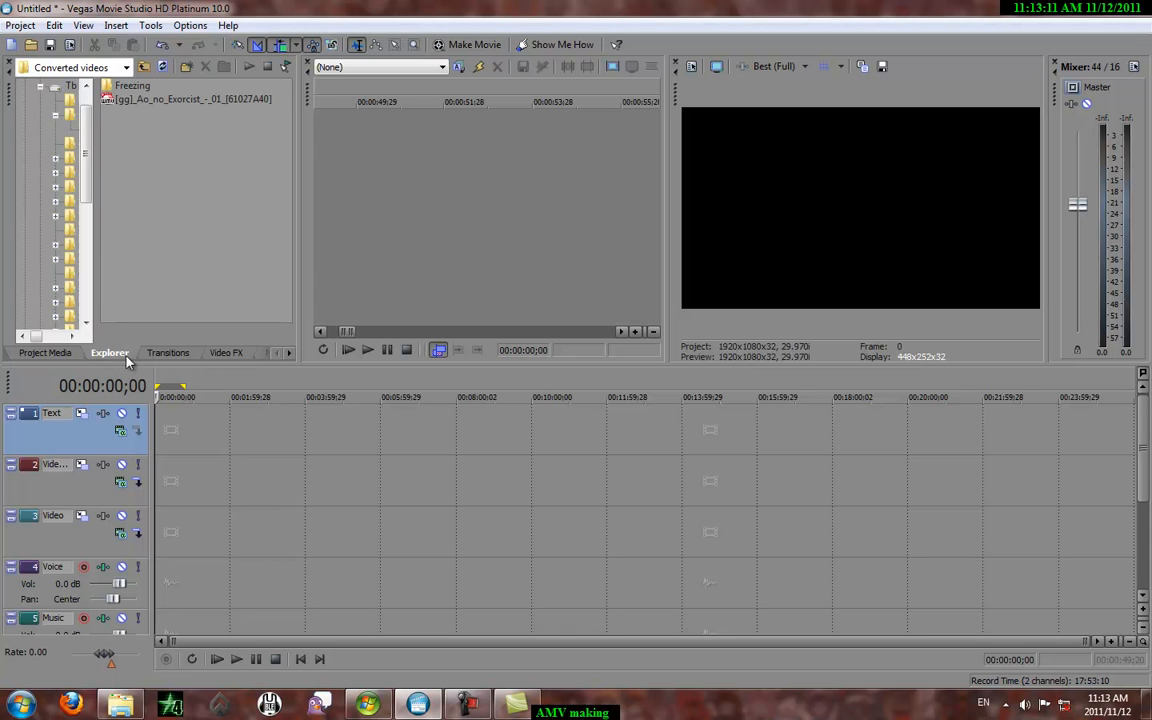
click(168, 352)
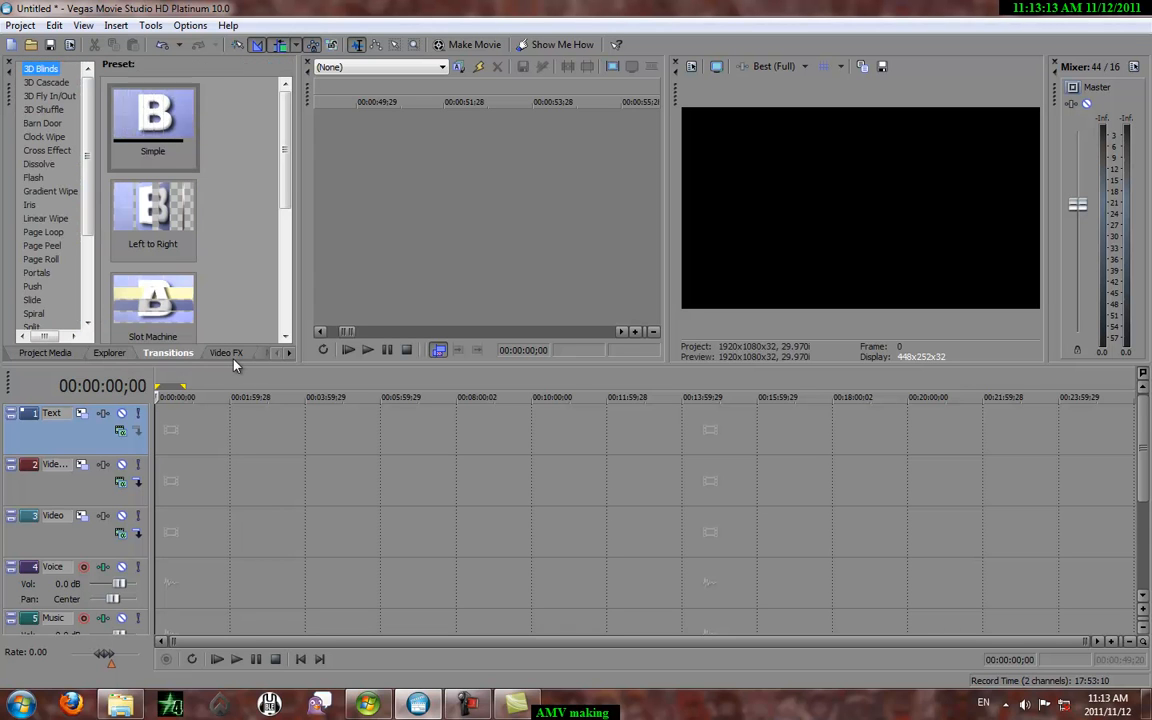
click(226, 352)
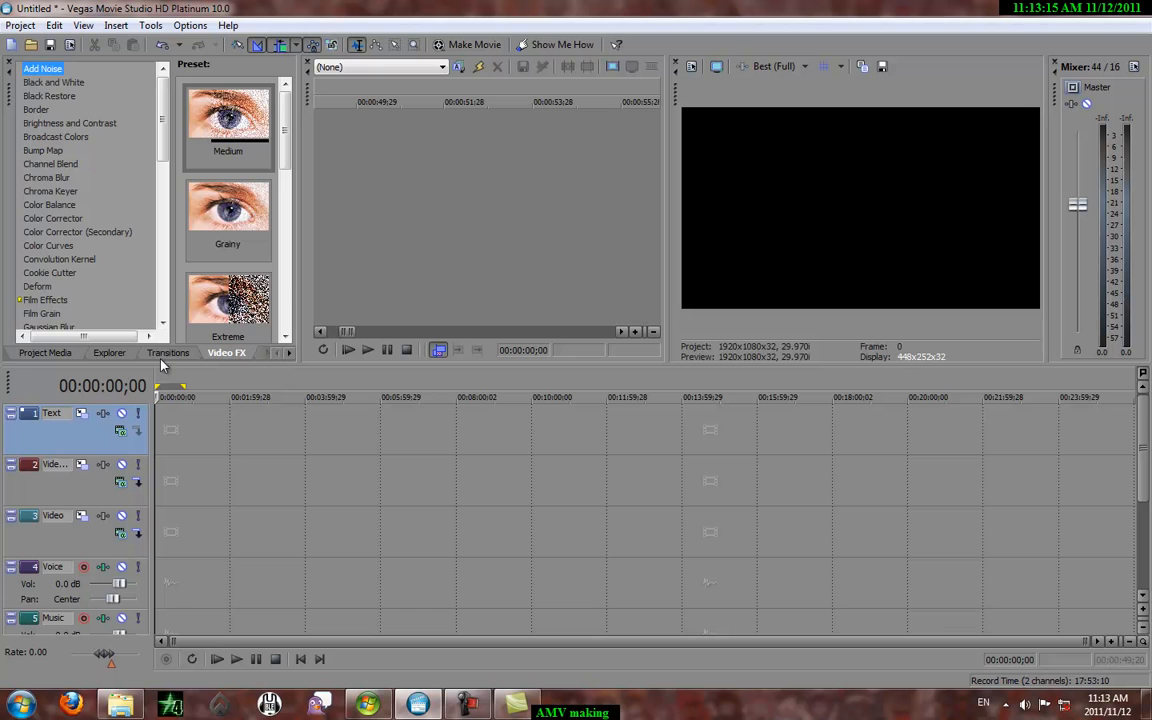
click(44, 352)
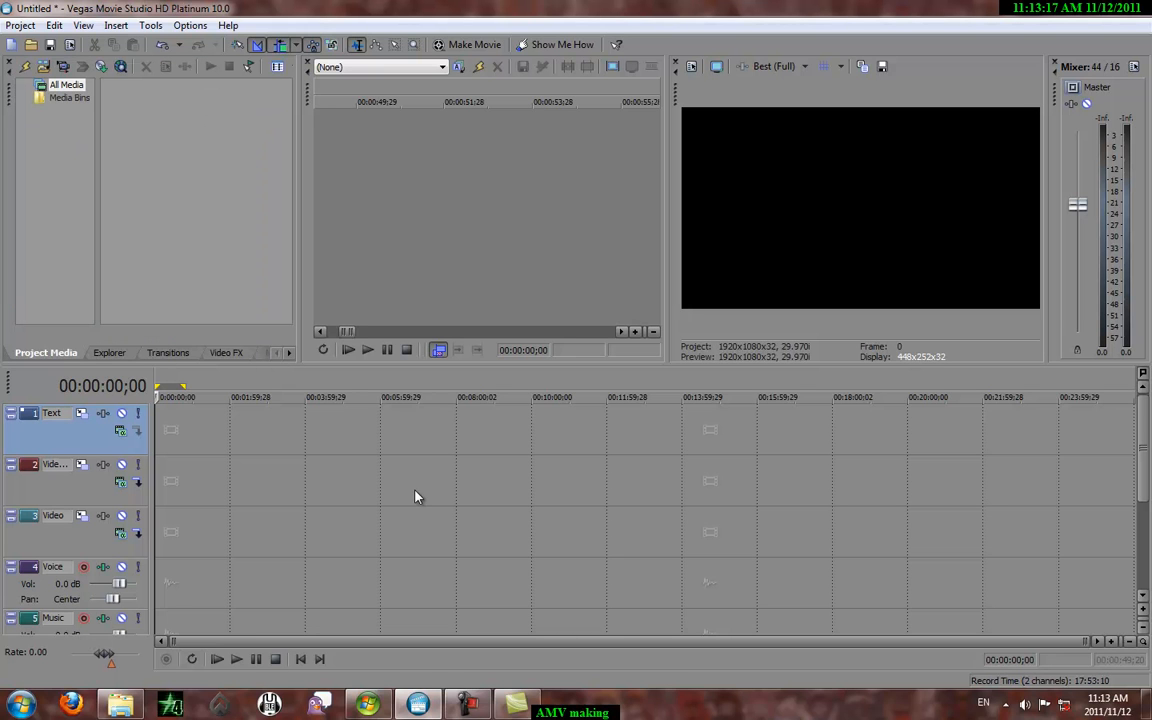
mouse_move(192, 633)
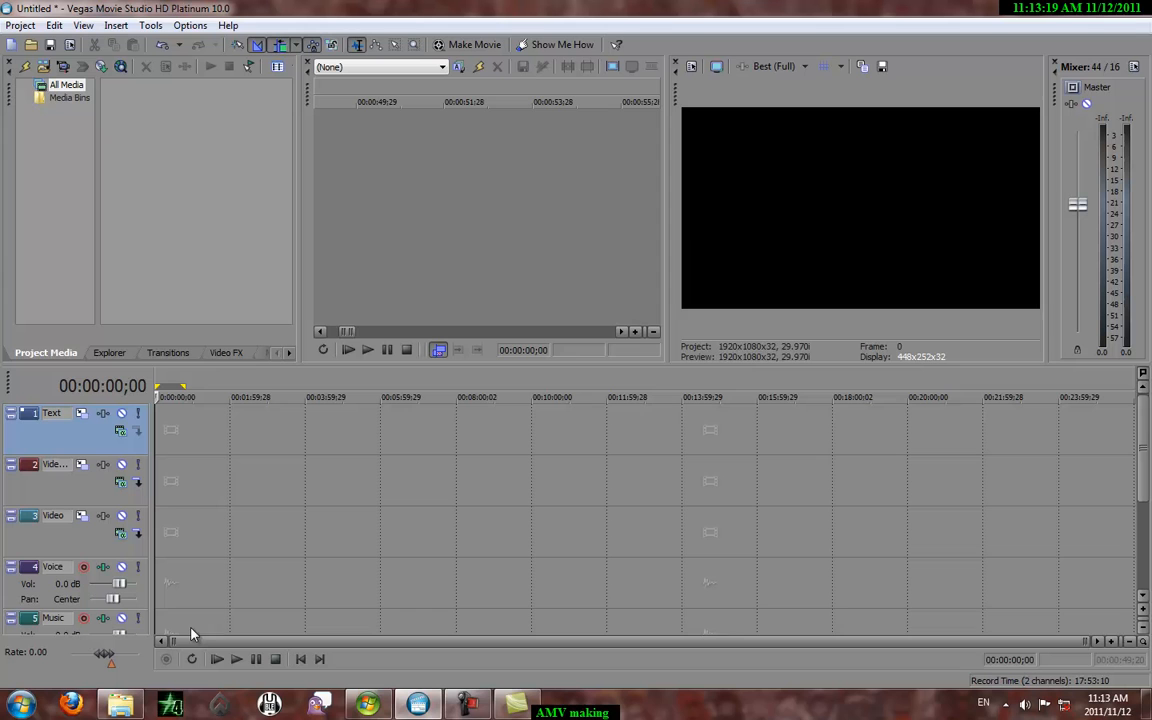
mouse_move(190, 488)
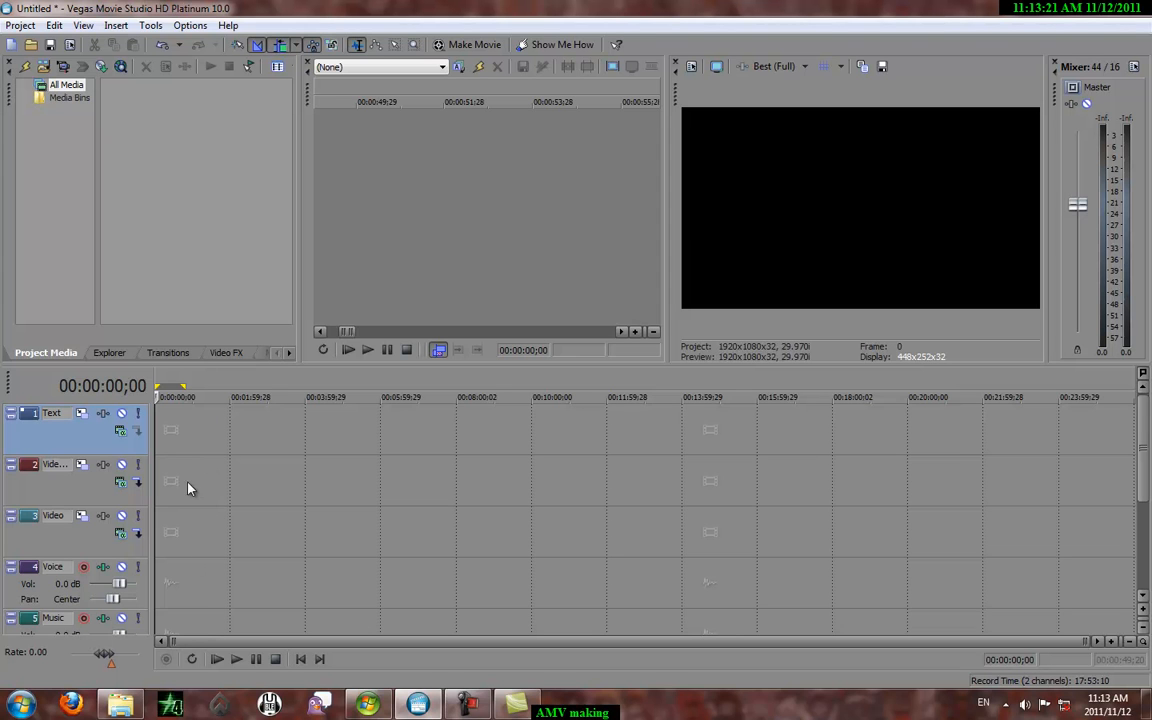
mouse_move(222, 635)
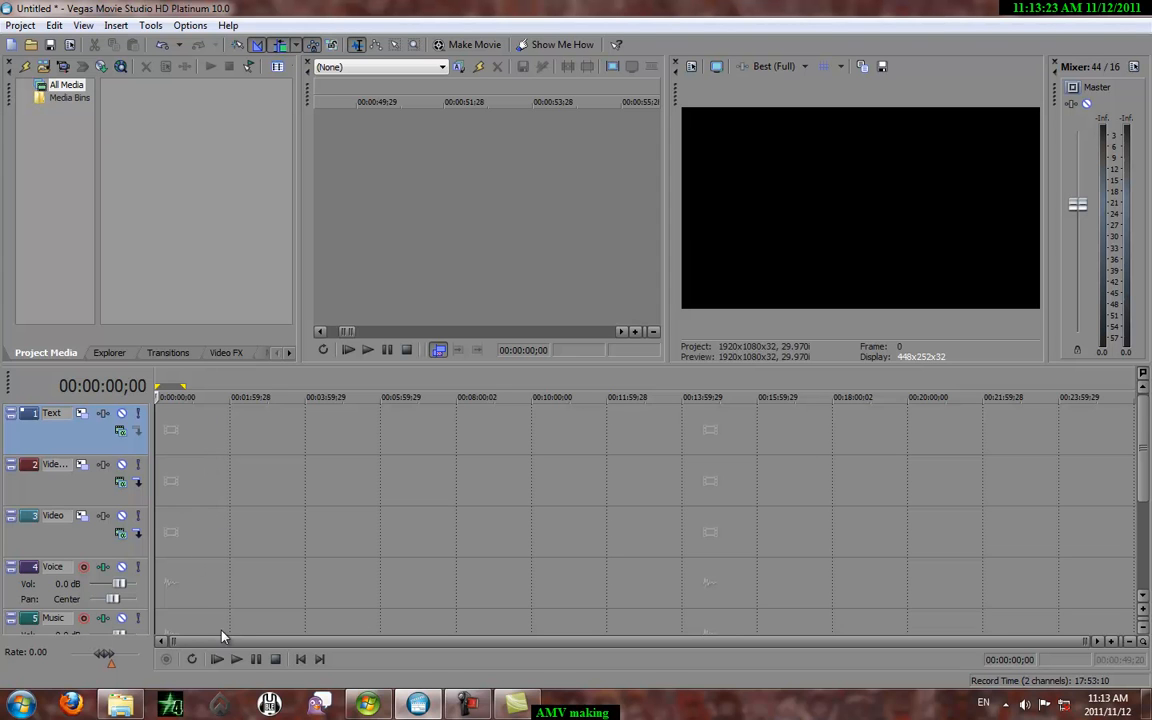
mouse_move(1035, 600)
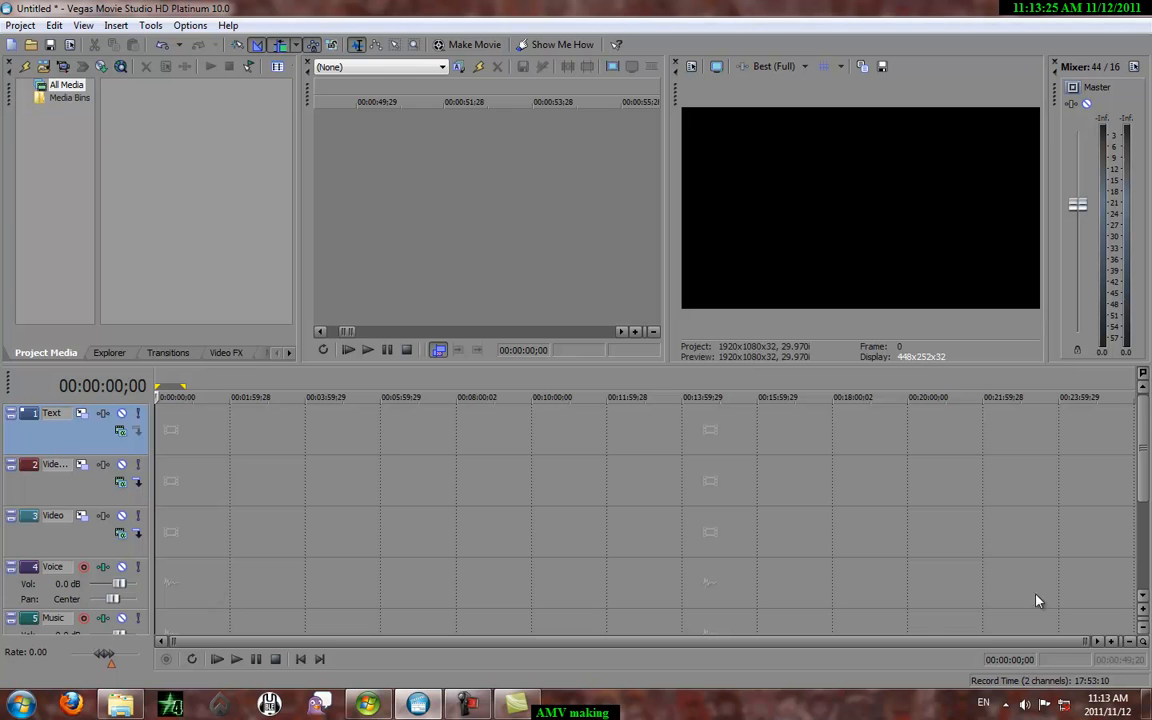
- Bring up the Project menu with its Open and recent-project commands
scroll(down, 3)
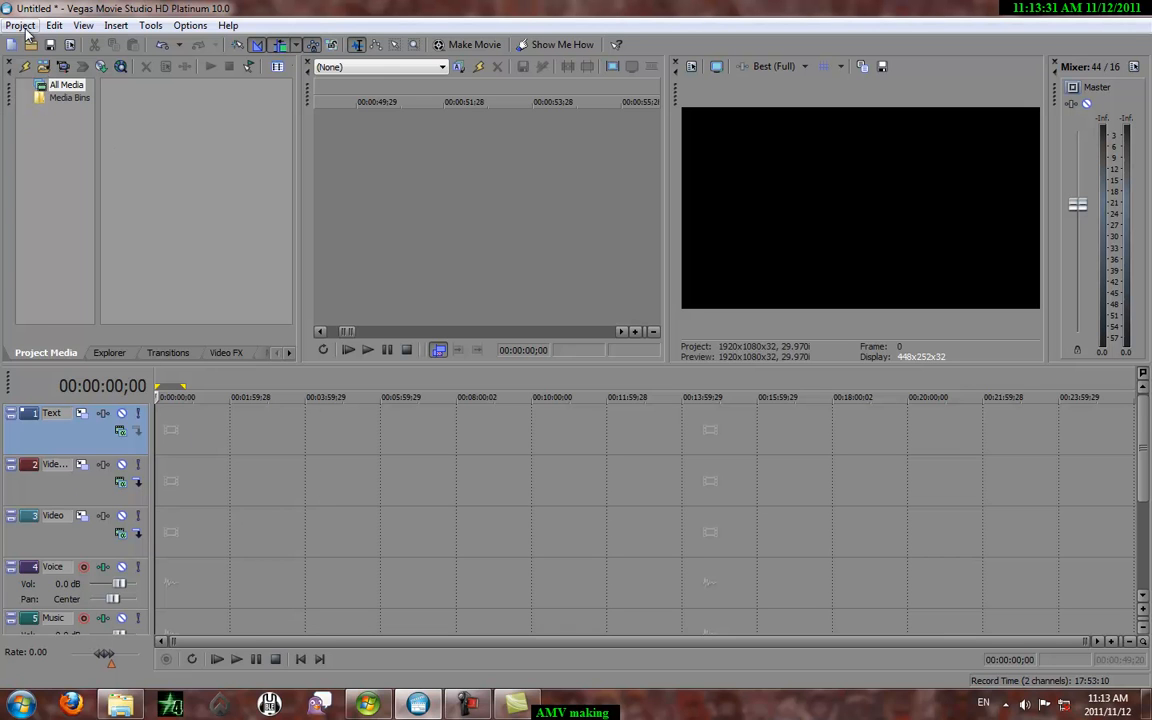
click(20, 24)
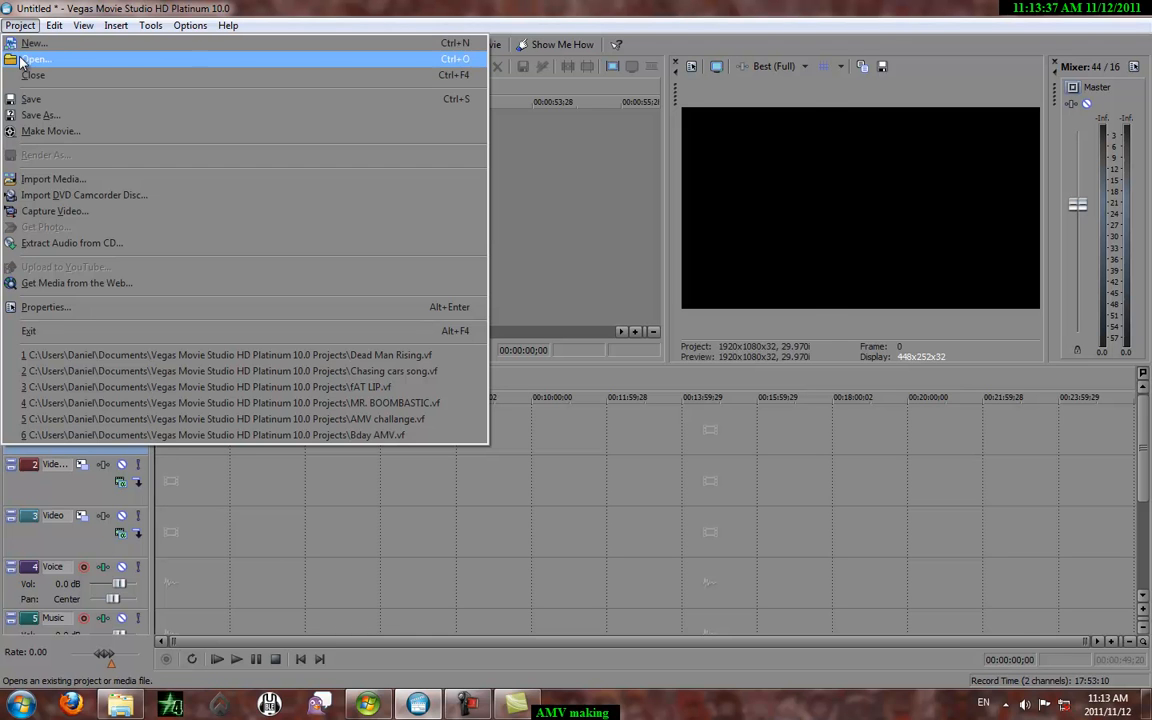
- Import the 'Chasing cars song' MP3 into the project via Project > Open
click(36, 60)
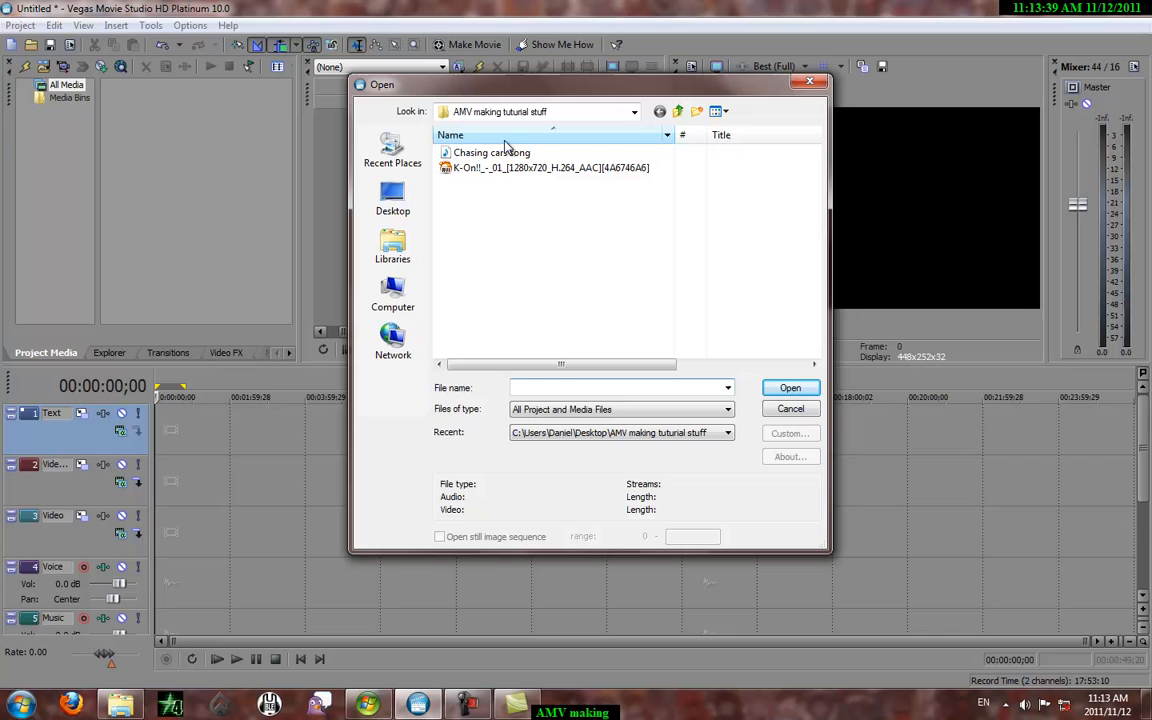
click(492, 152)
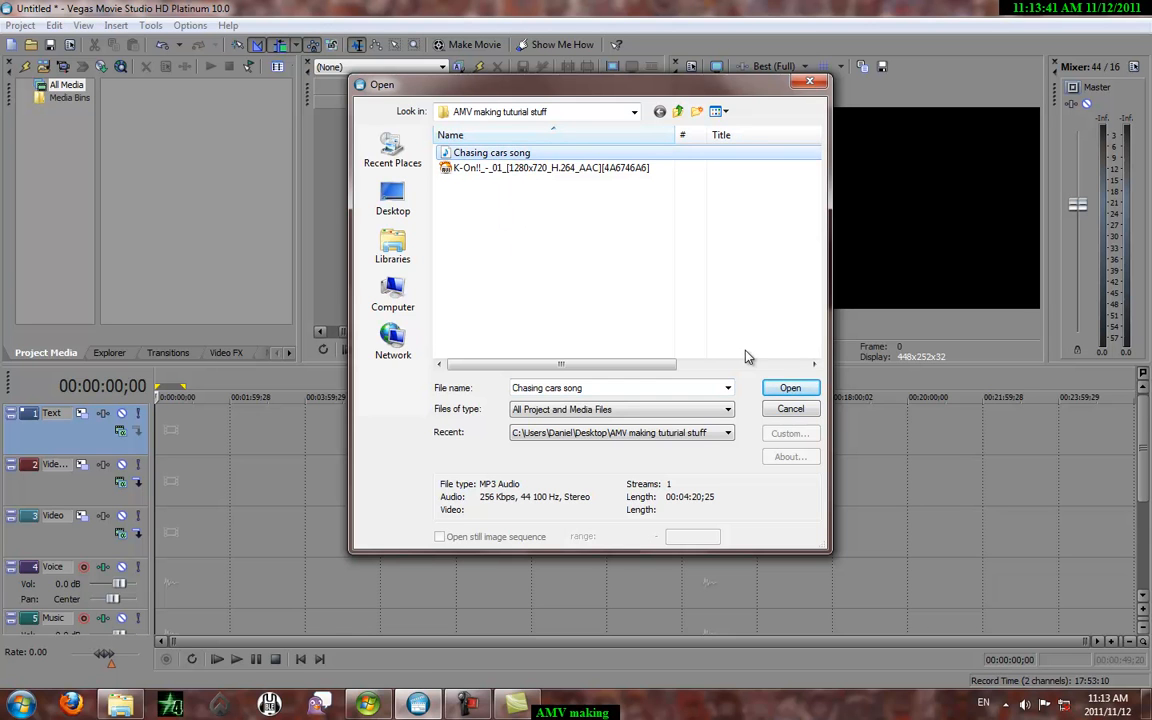
click(789, 388)
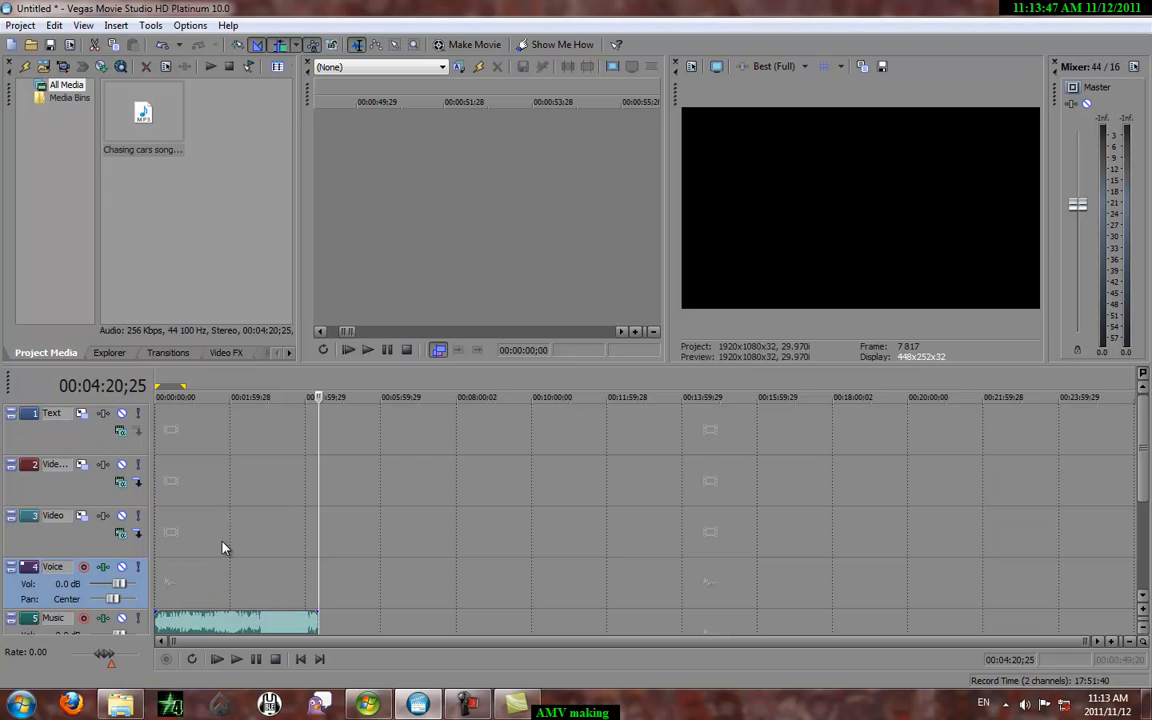
mouse_move(1112, 527)
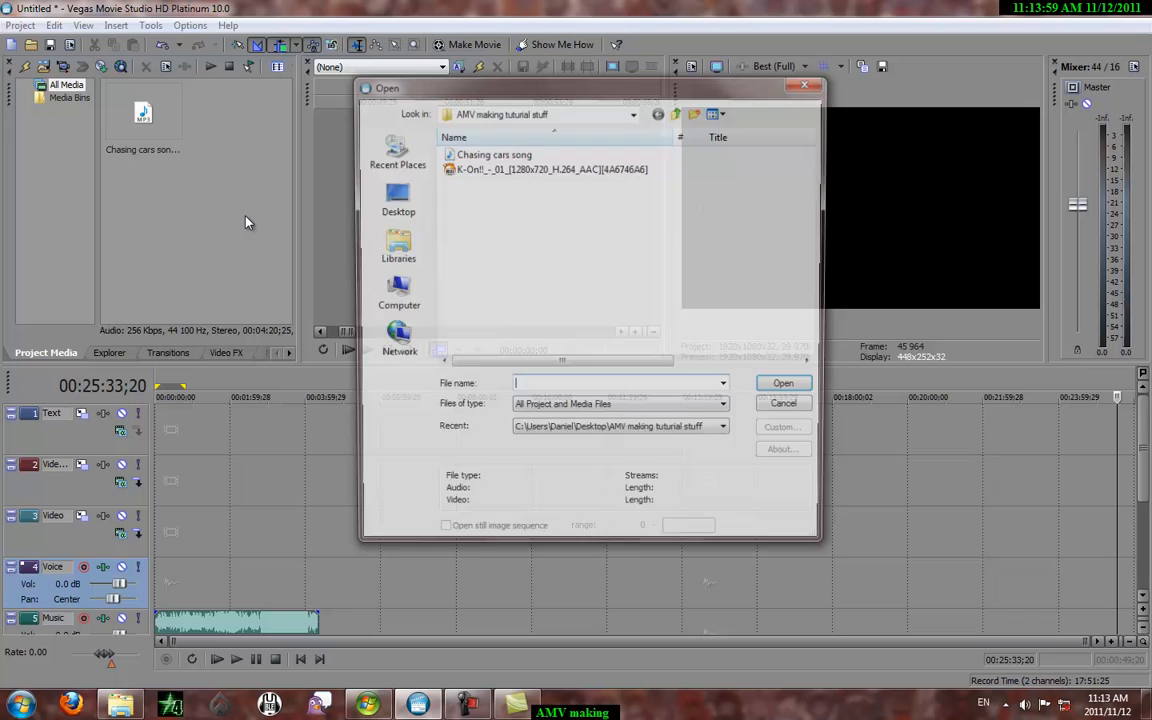
- Import the K-On episode video into project media and delete its clip from the timeline
click(550, 168)
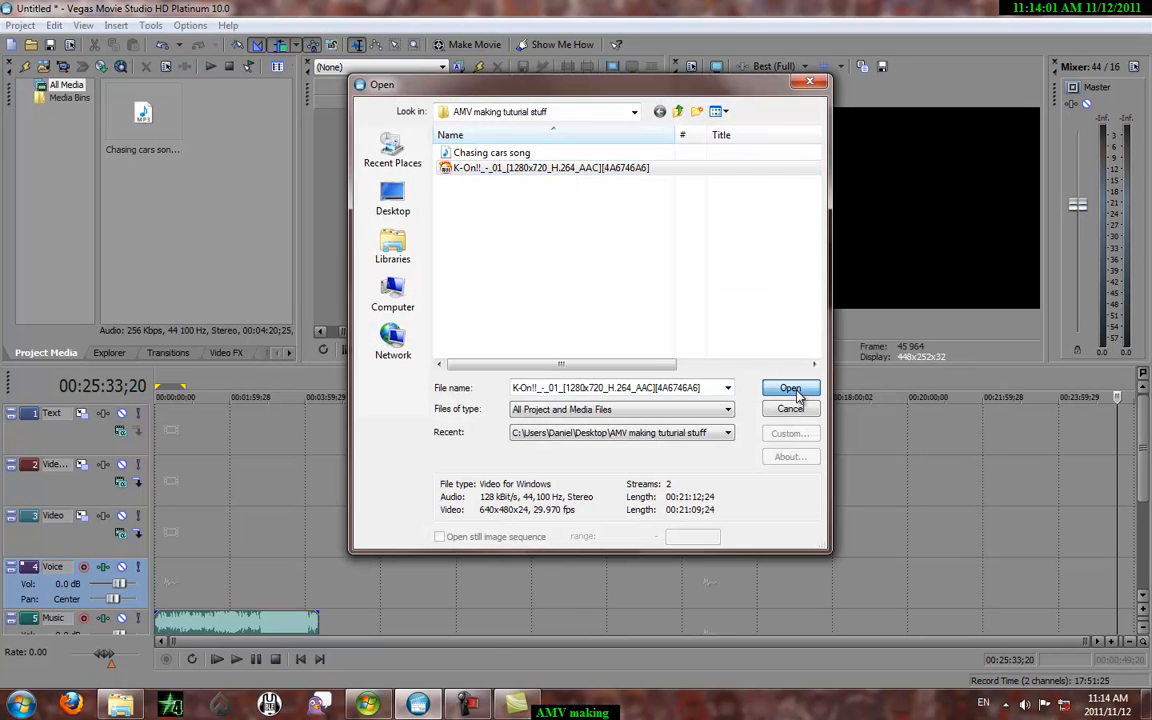
click(789, 388)
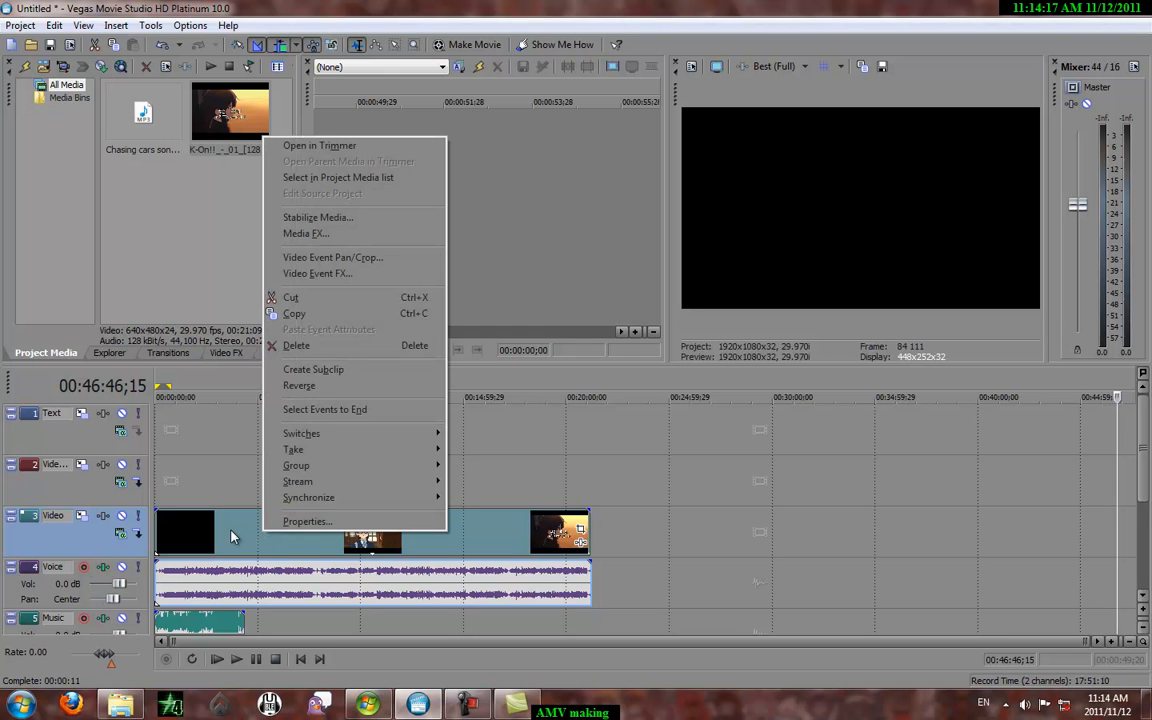
click(295, 344)
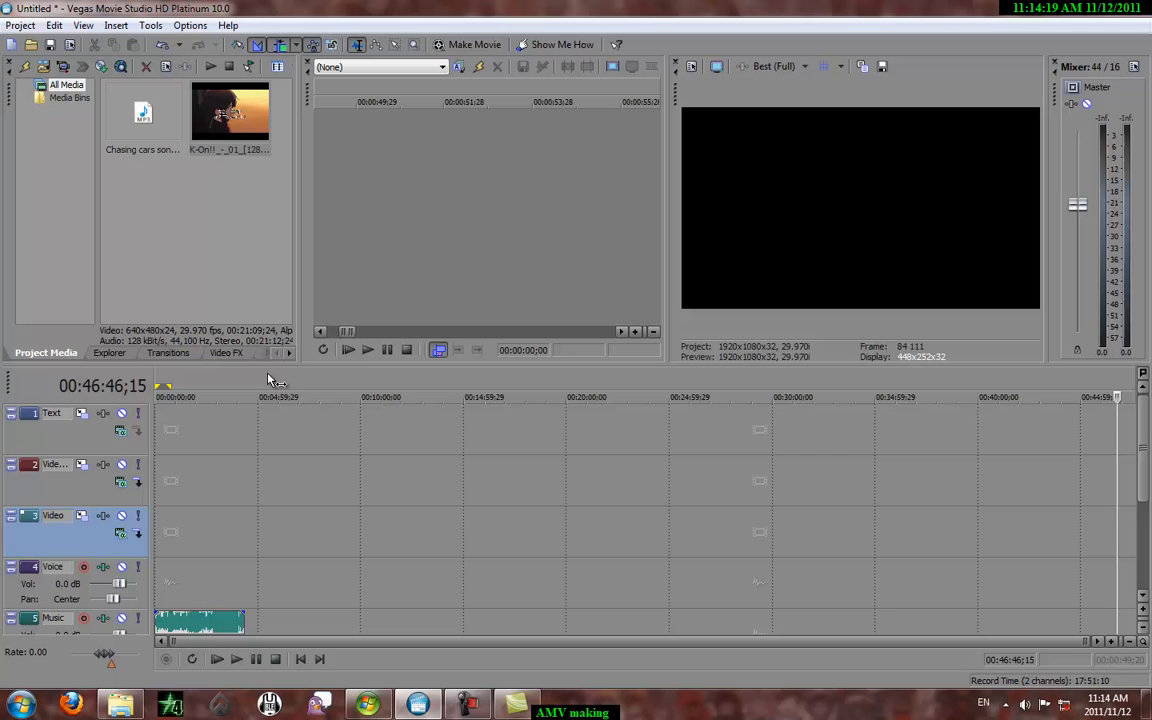
click(230, 110)
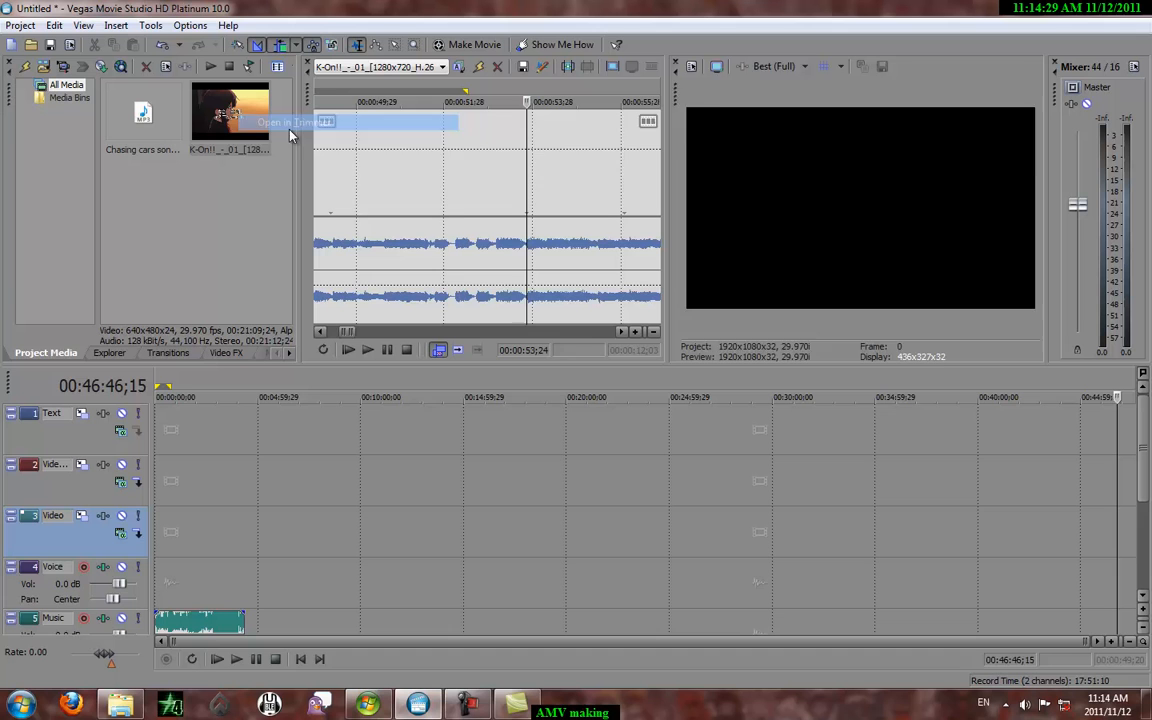
- Play the K-On clip in the Trimmer and mark a short section to use
click(347, 348)
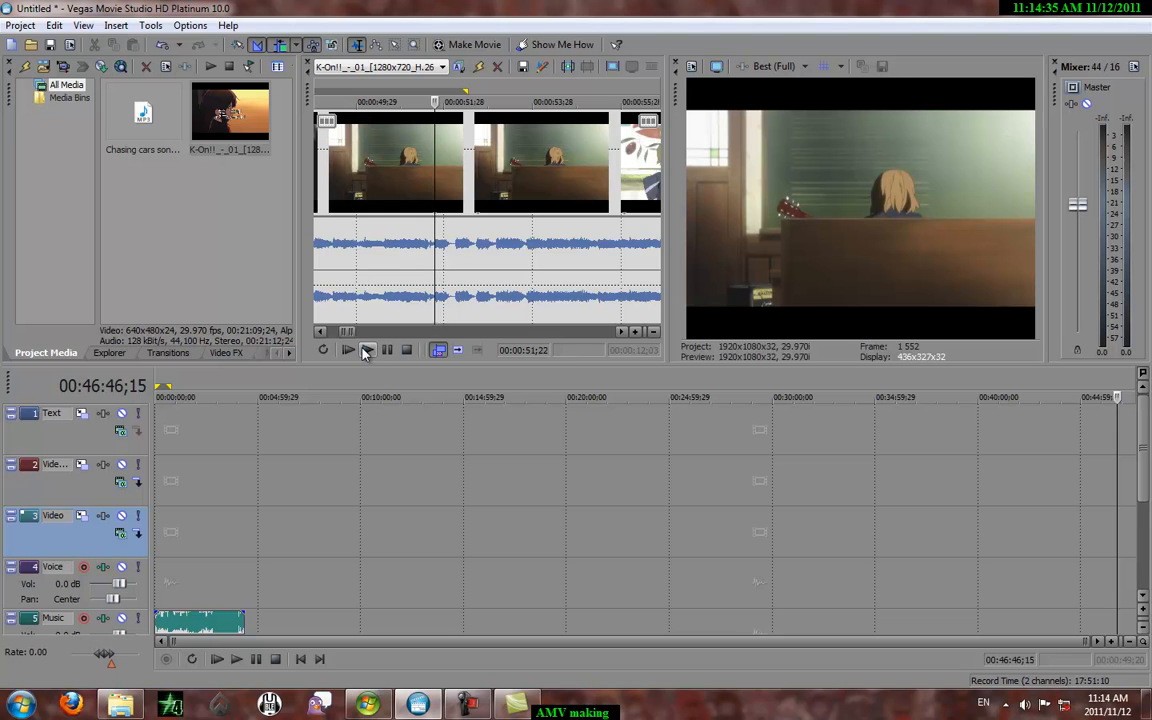
click(368, 348)
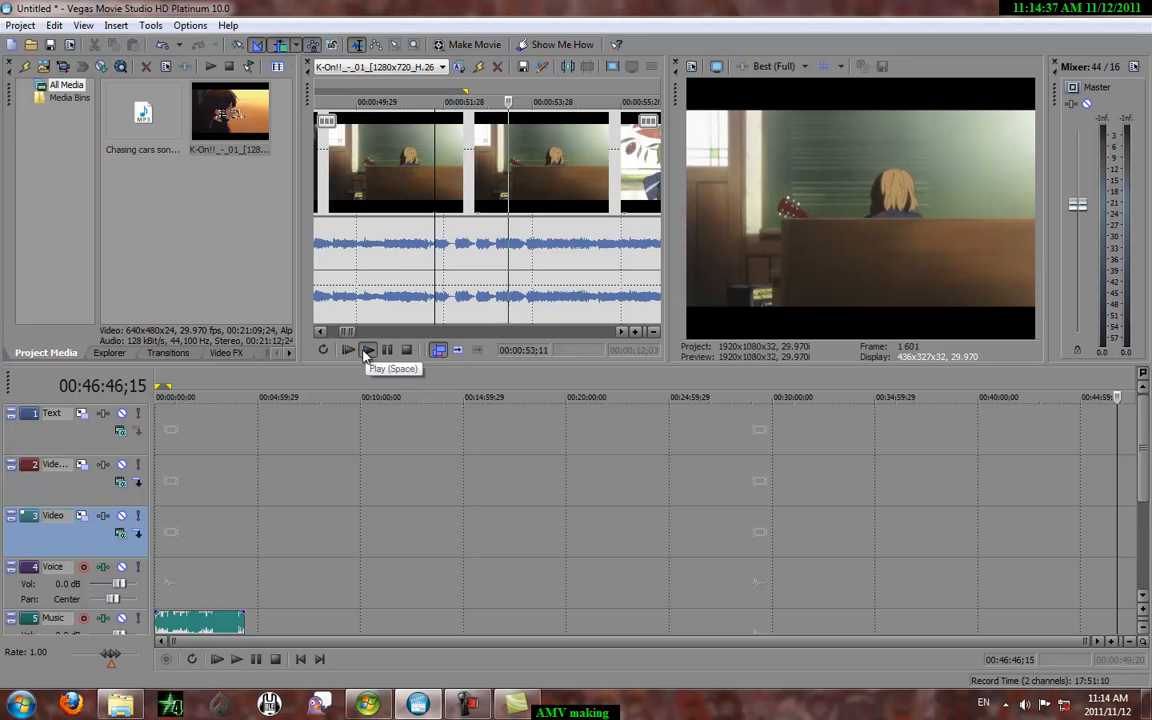
click(368, 348)
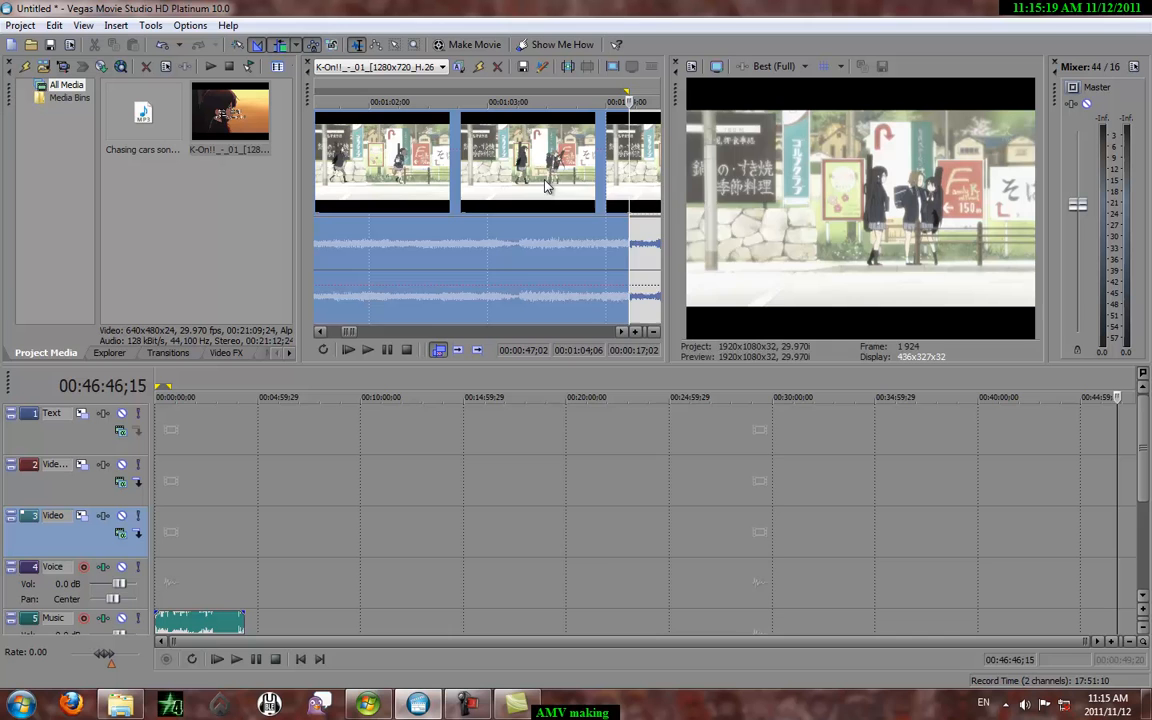
- Choose Select Video Only for the marked K-On section in the Trimmer
right_click(548, 184)
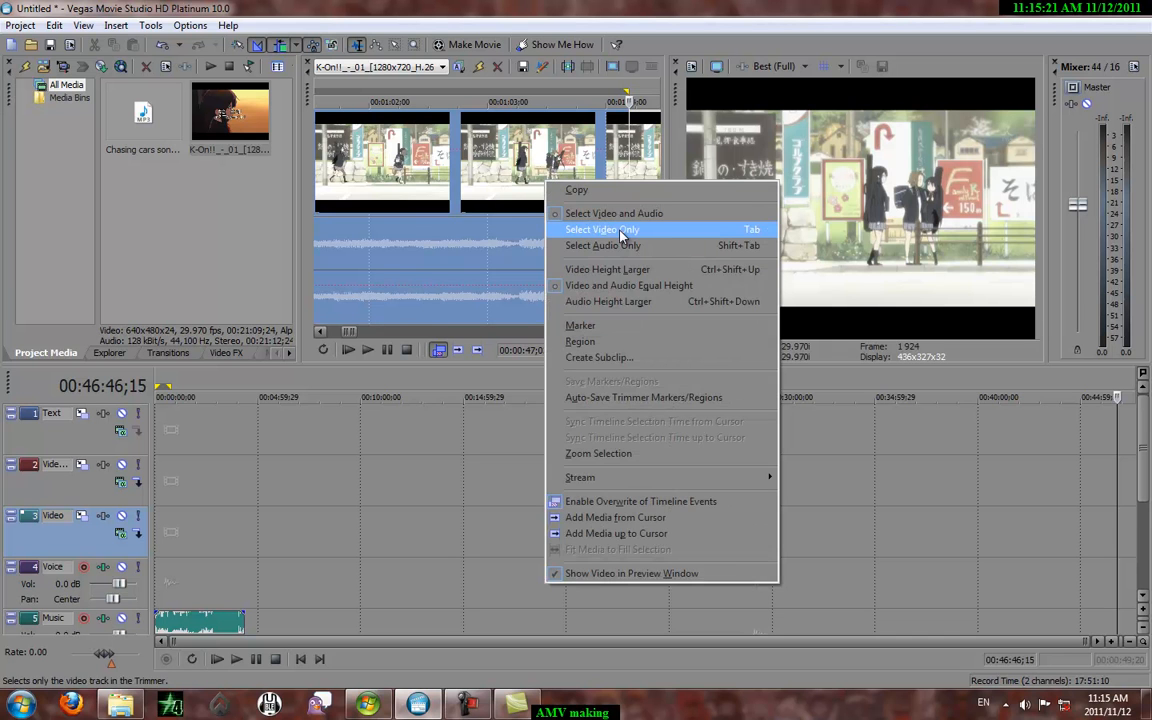
click(600, 228)
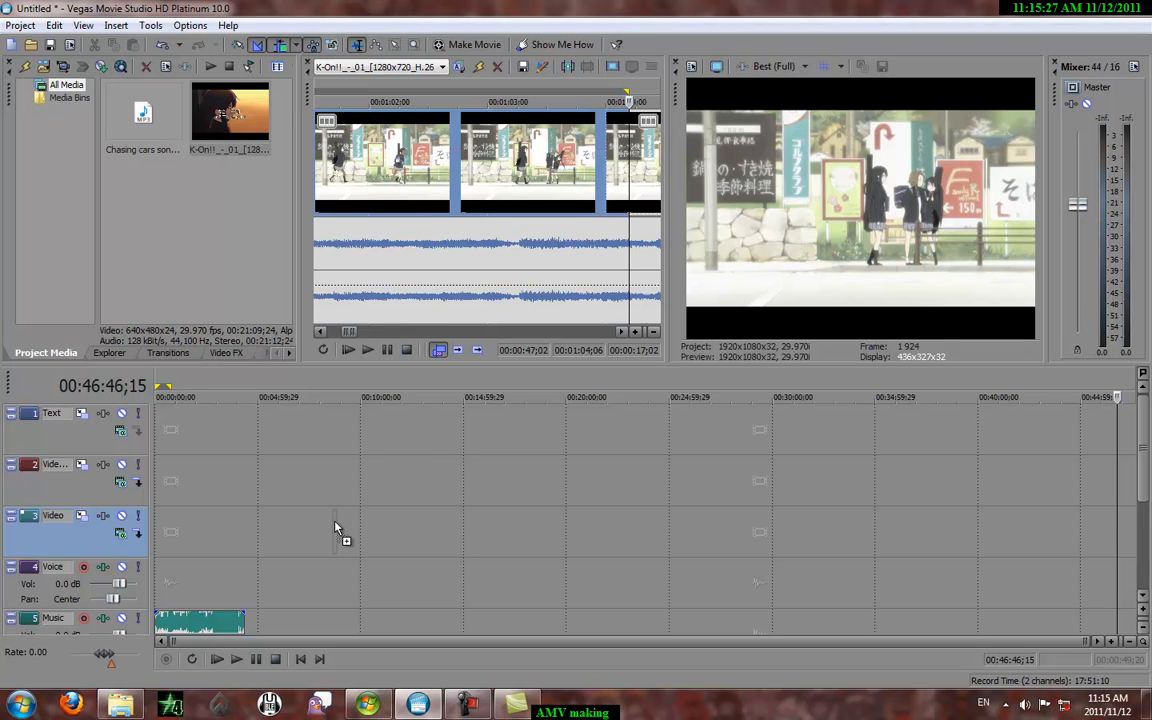
mouse_move(160, 495)
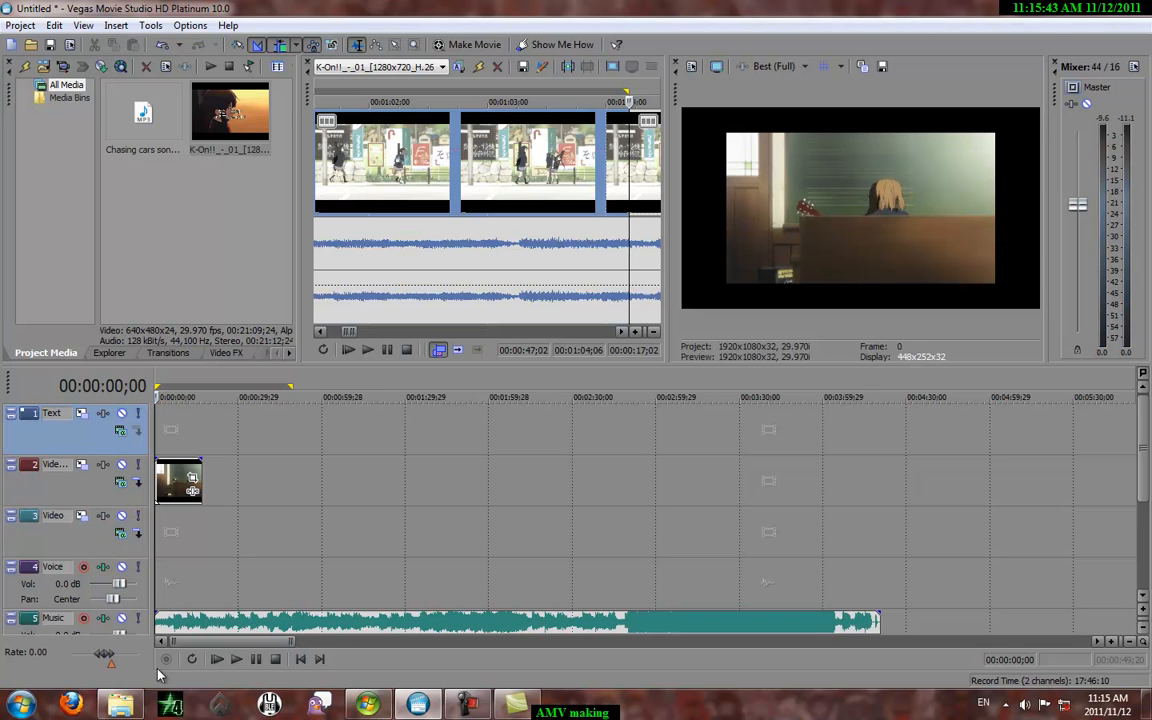
click(216, 657)
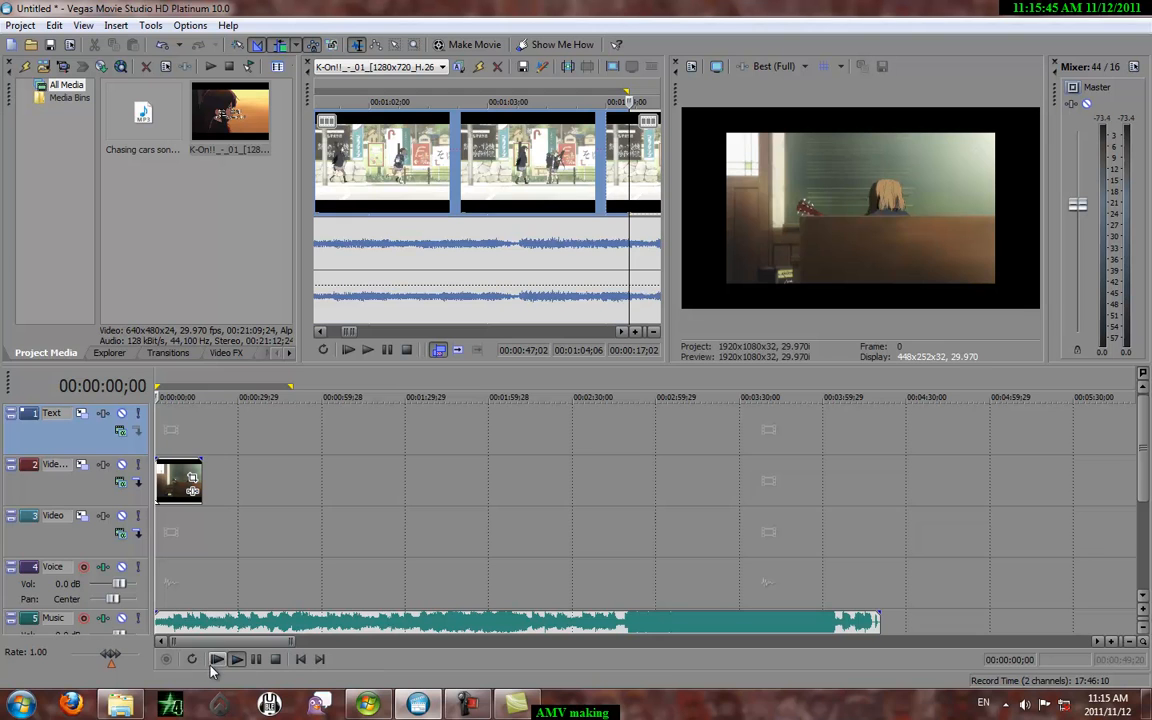
click(216, 658)
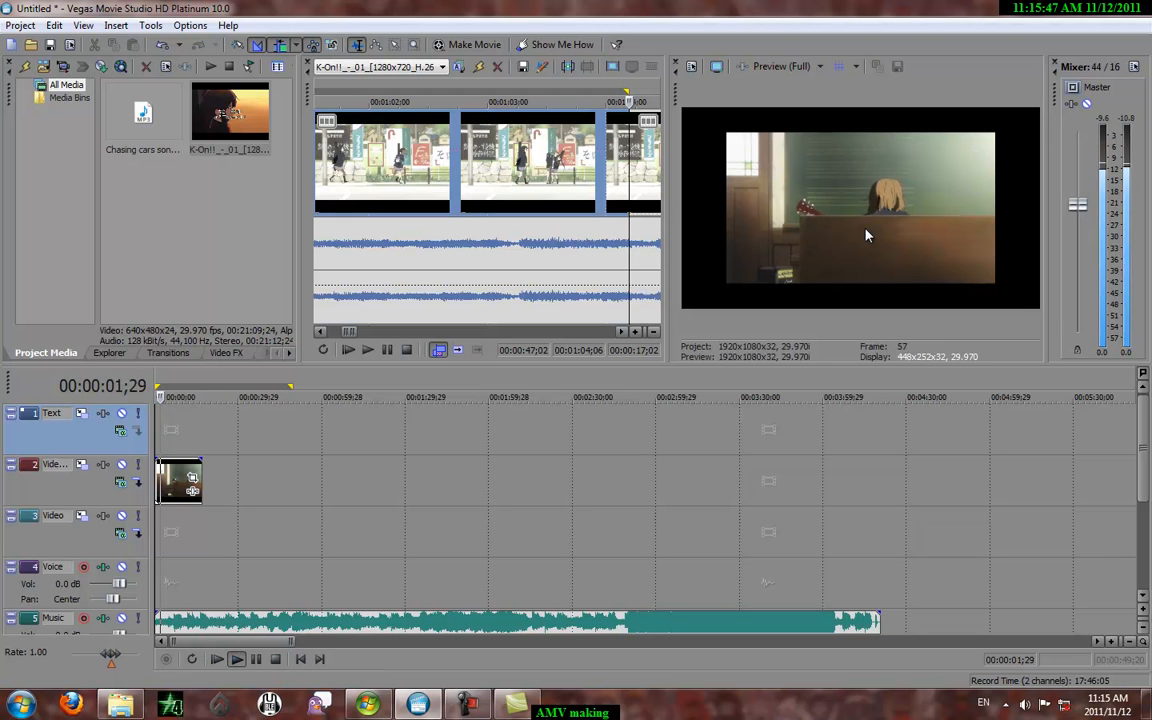
click(781, 66)
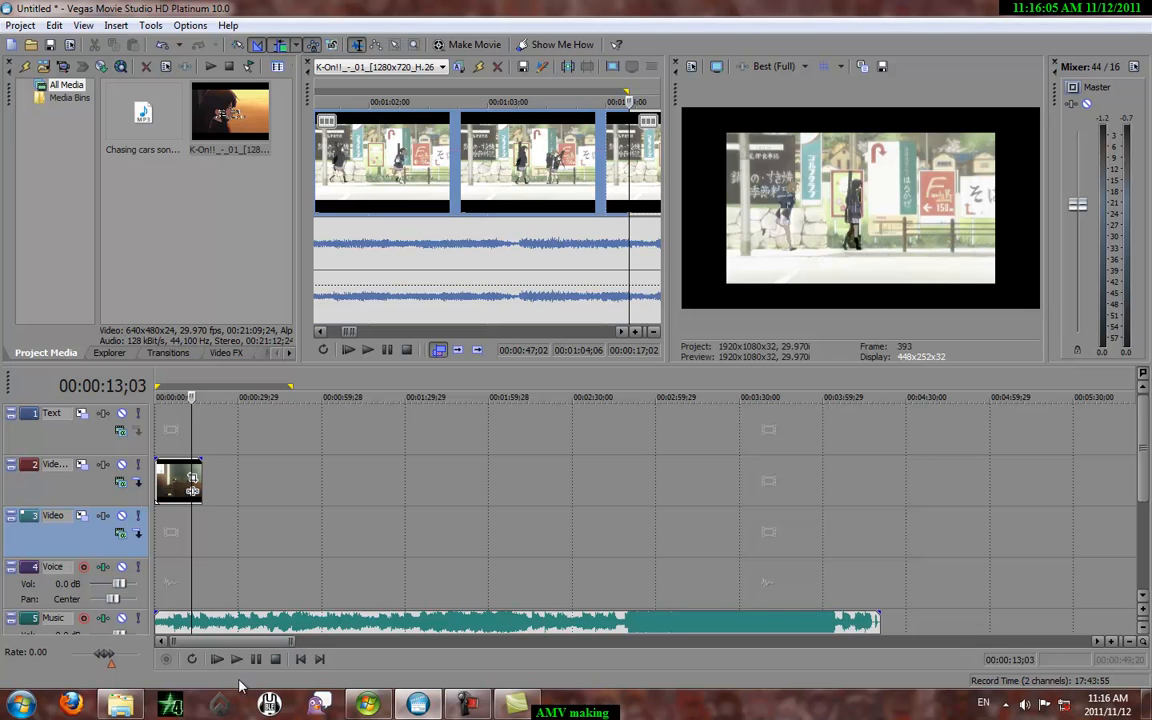
click(216, 658)
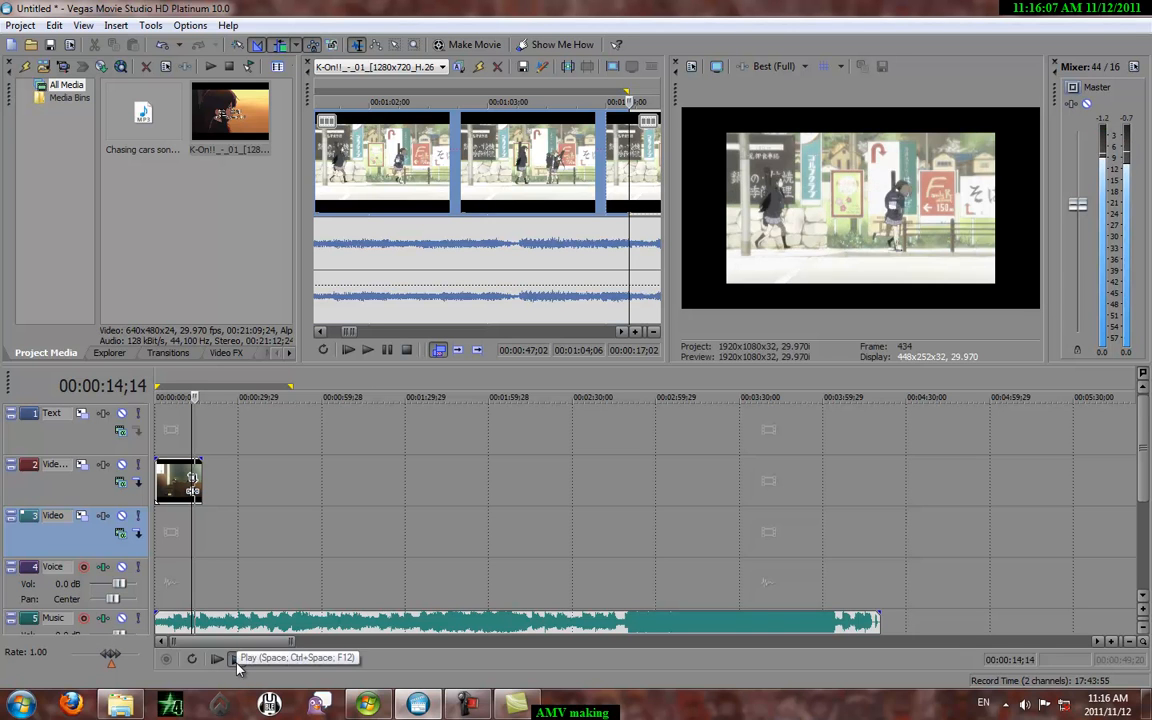
click(216, 658)
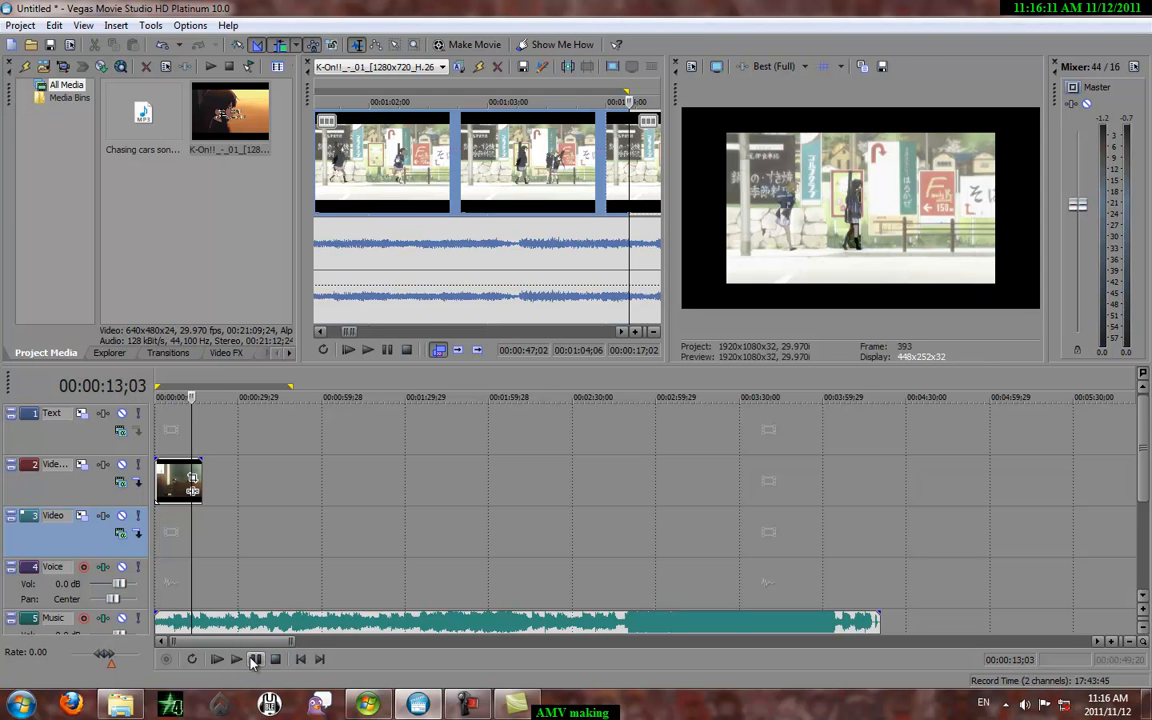
click(216, 660)
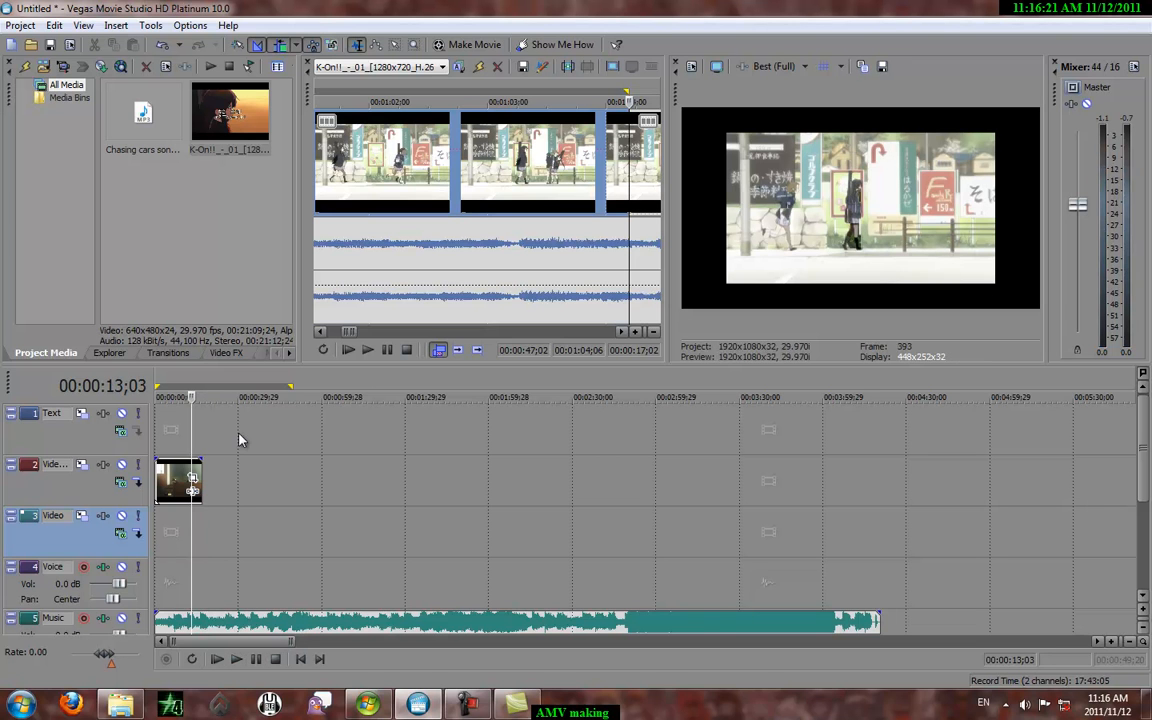
mouse_move(304, 490)
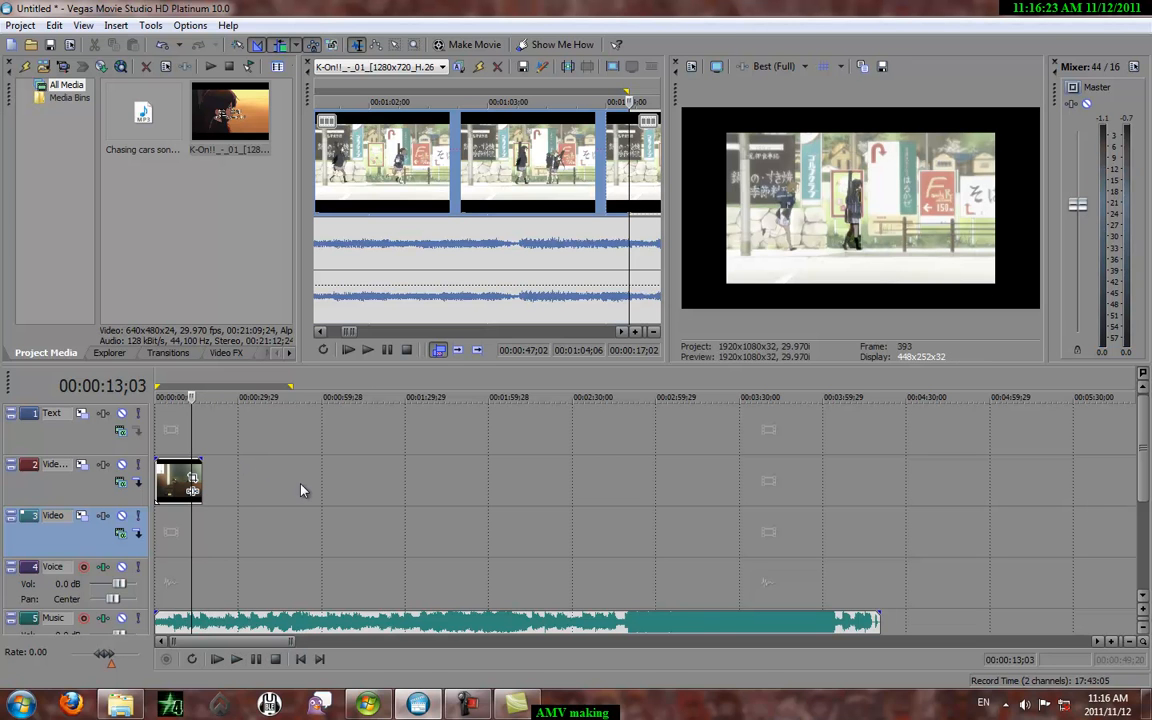
mouse_move(436, 588)
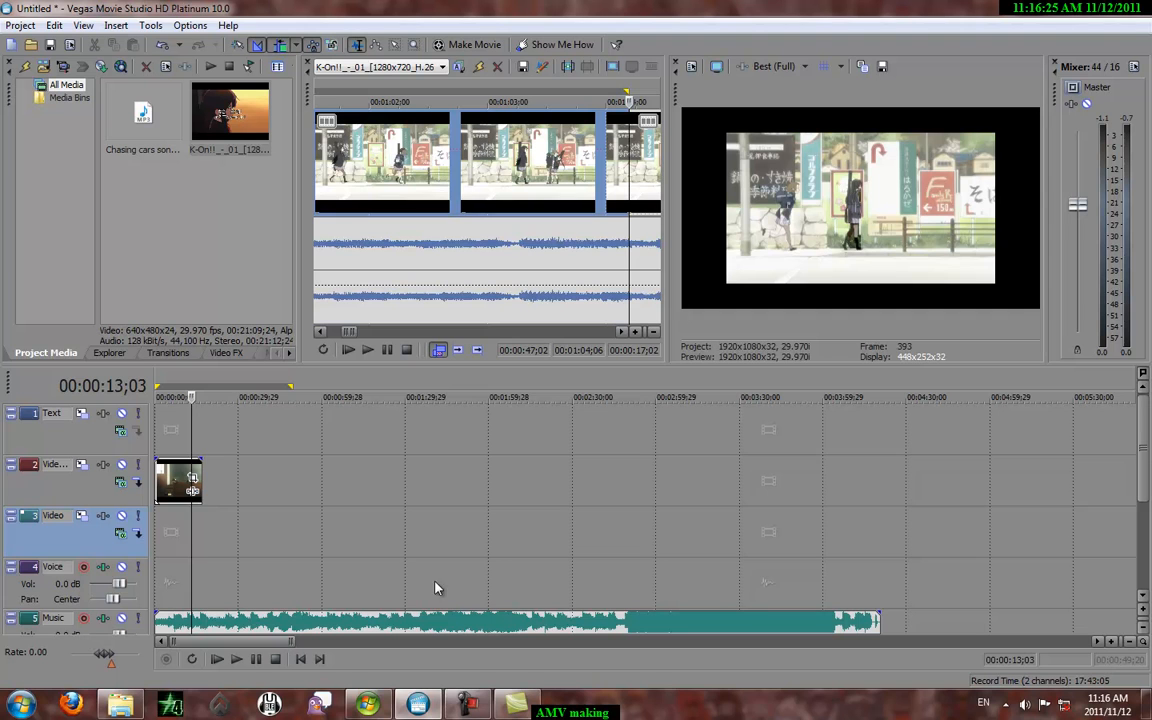